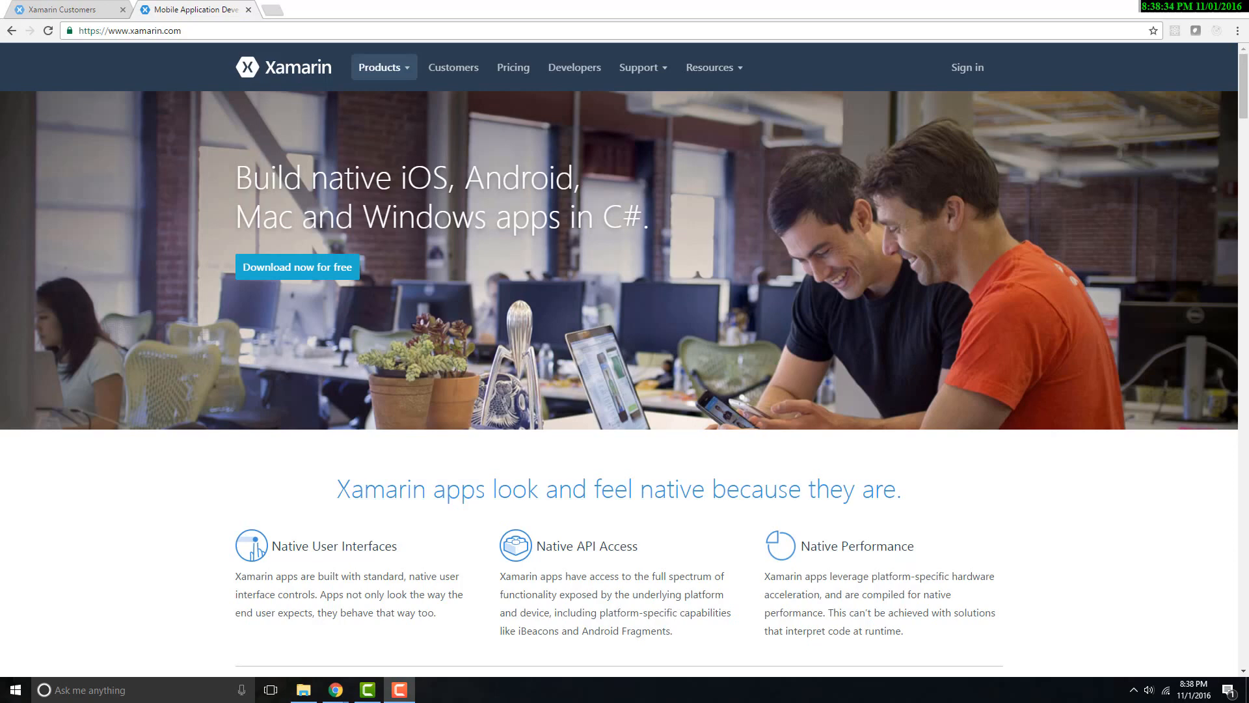
# Step: Open Xamarin Pricing and highlight the Visual Studio Community and Xamarin Studio plan names
pyautogui.click(513, 67)
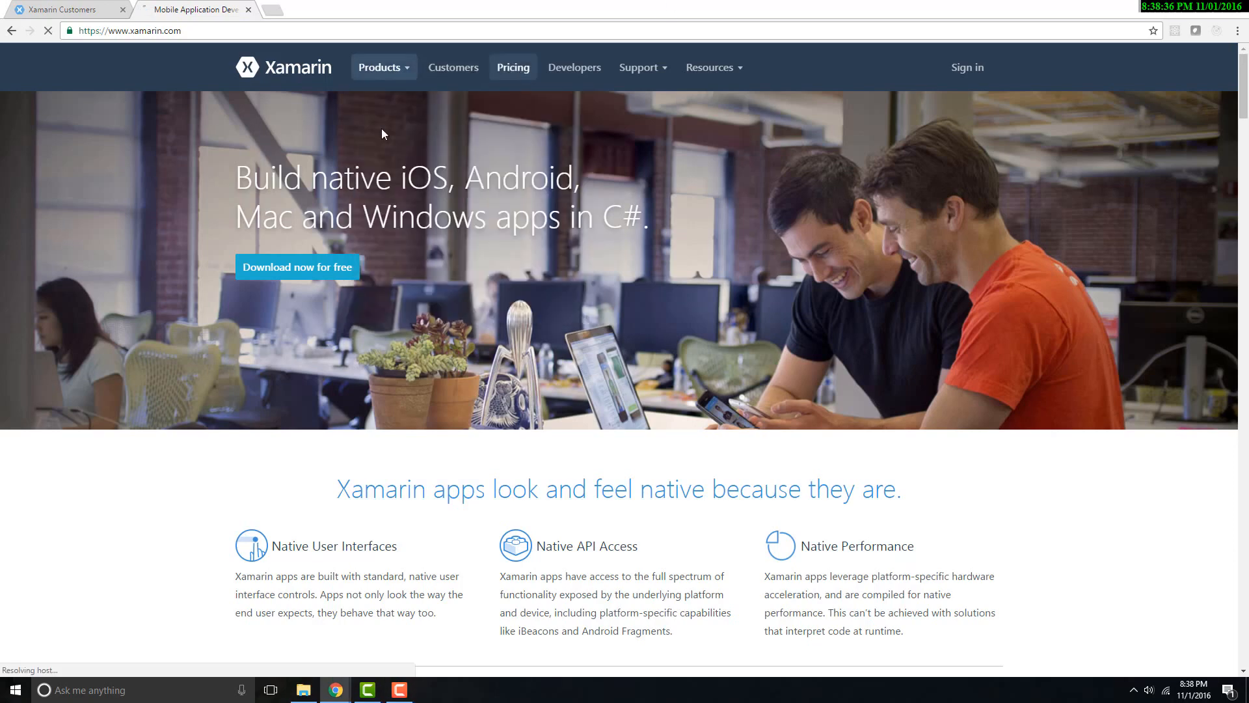
pyautogui.click(513, 67)
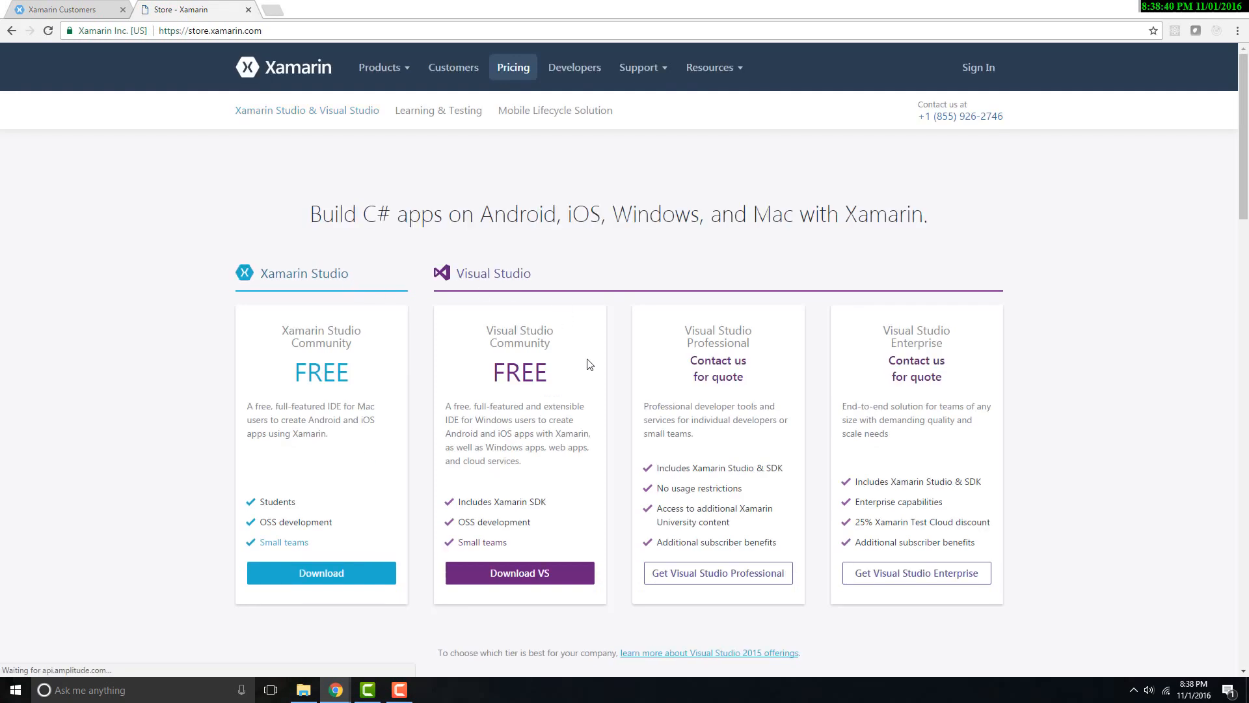
pyautogui.doubleClick(518, 330)
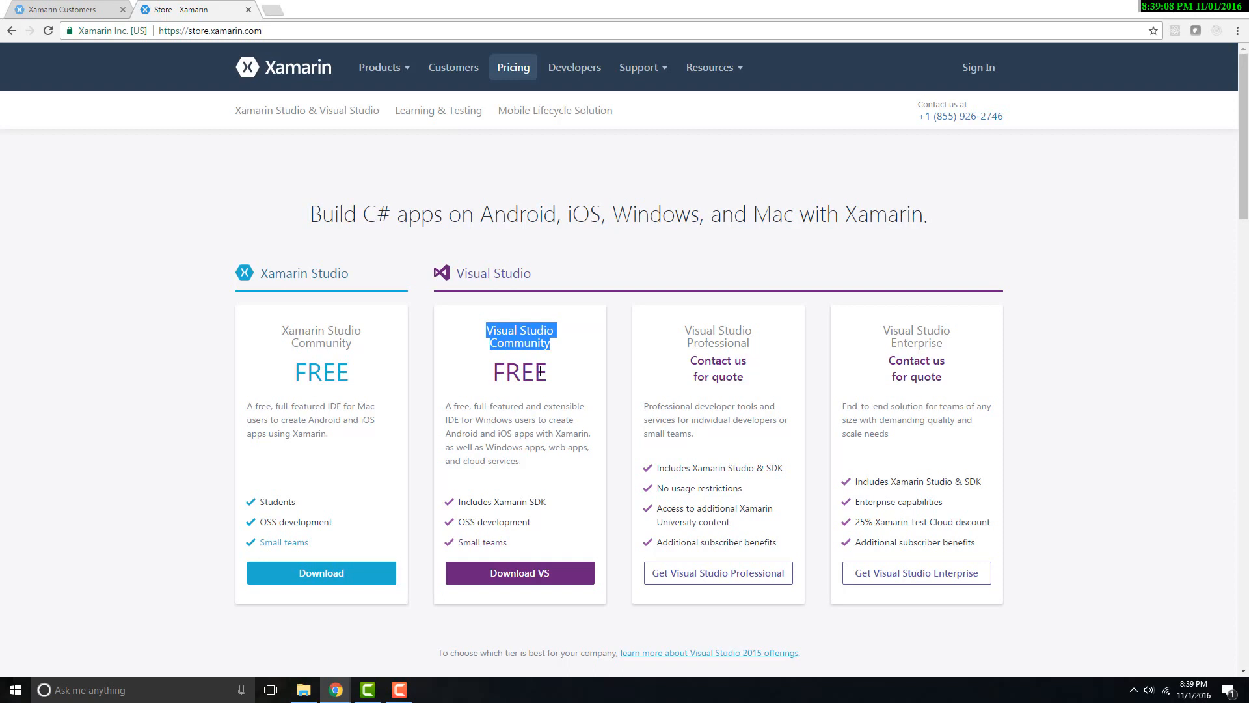
pyautogui.moveTo(476, 355)
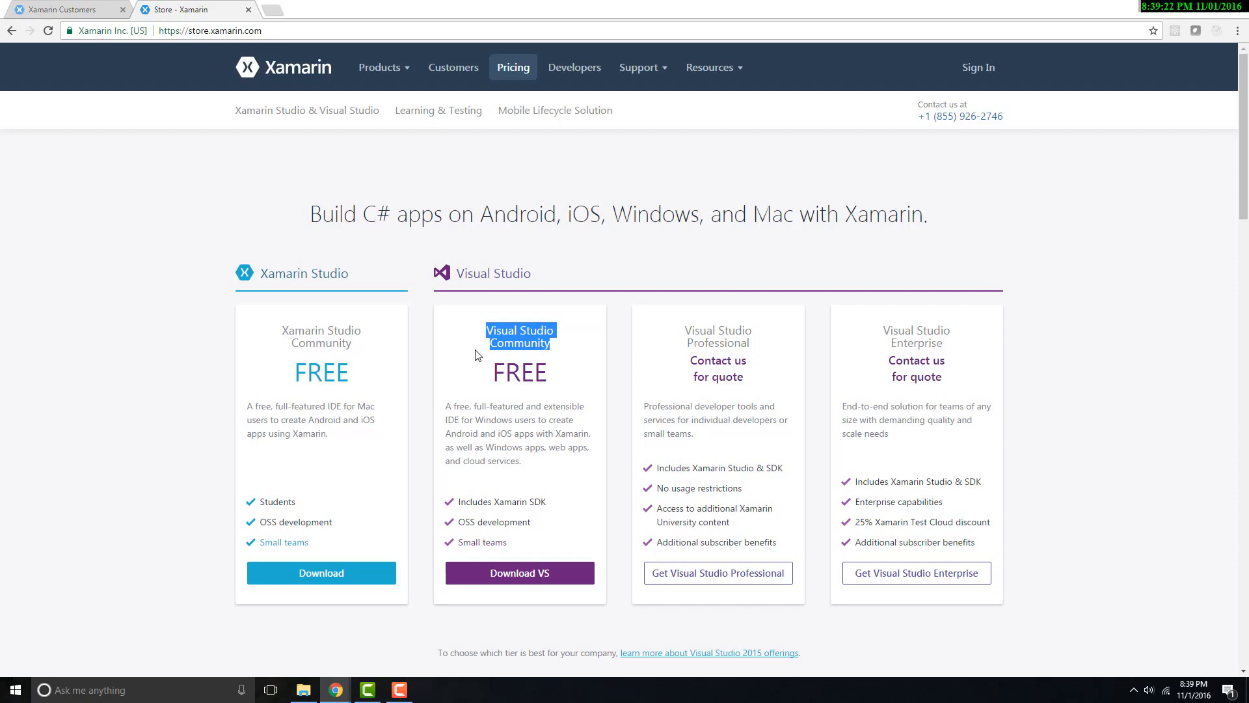
pyautogui.moveTo(379, 328)
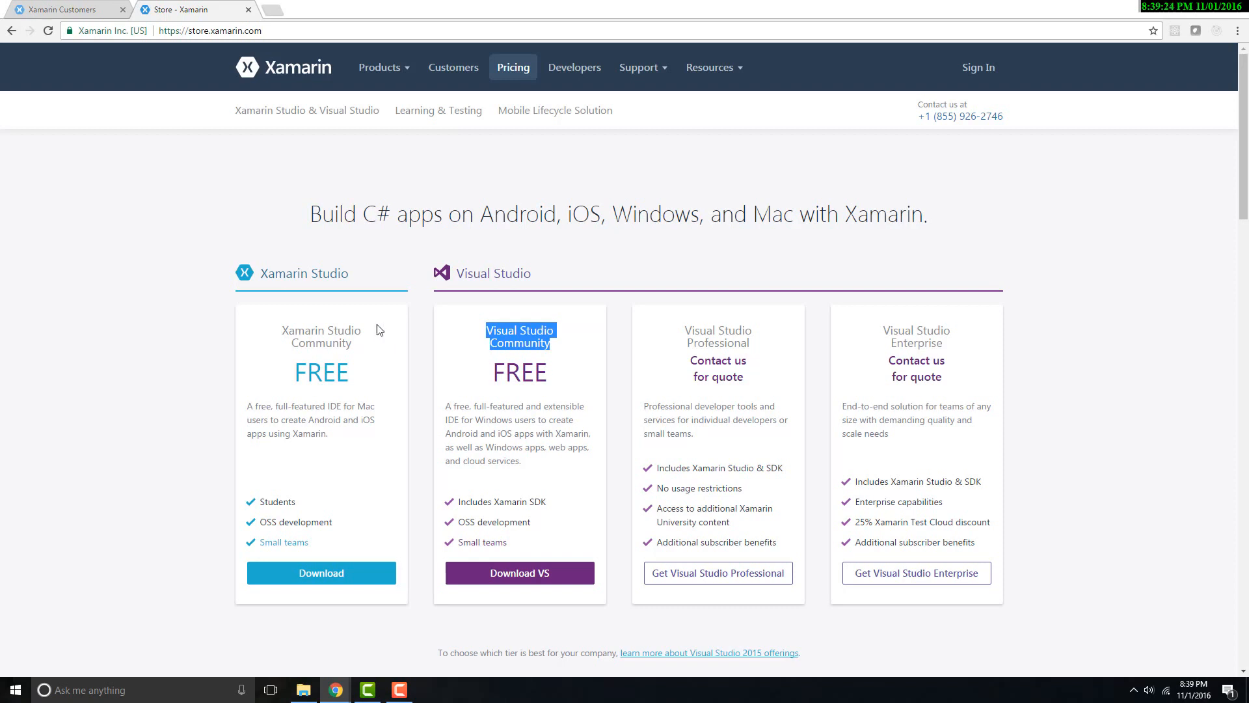
pyautogui.doubleClick(320, 330)
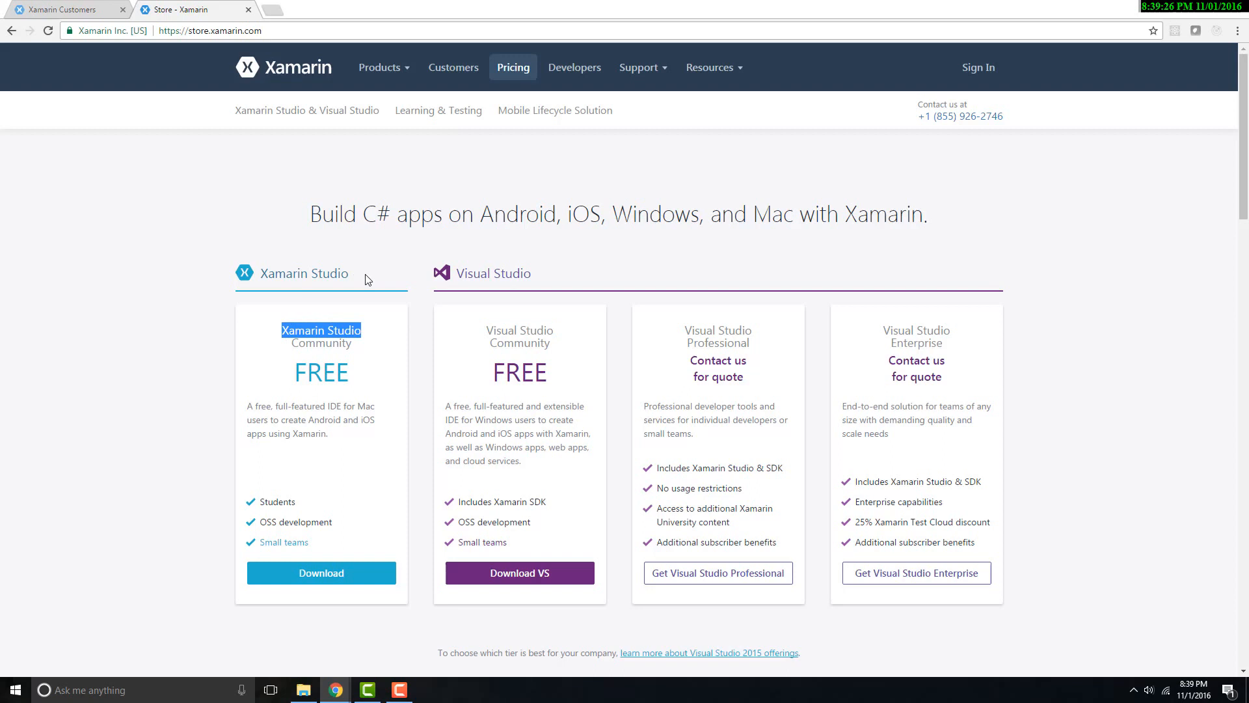
pyautogui.doubleClick(493, 273)
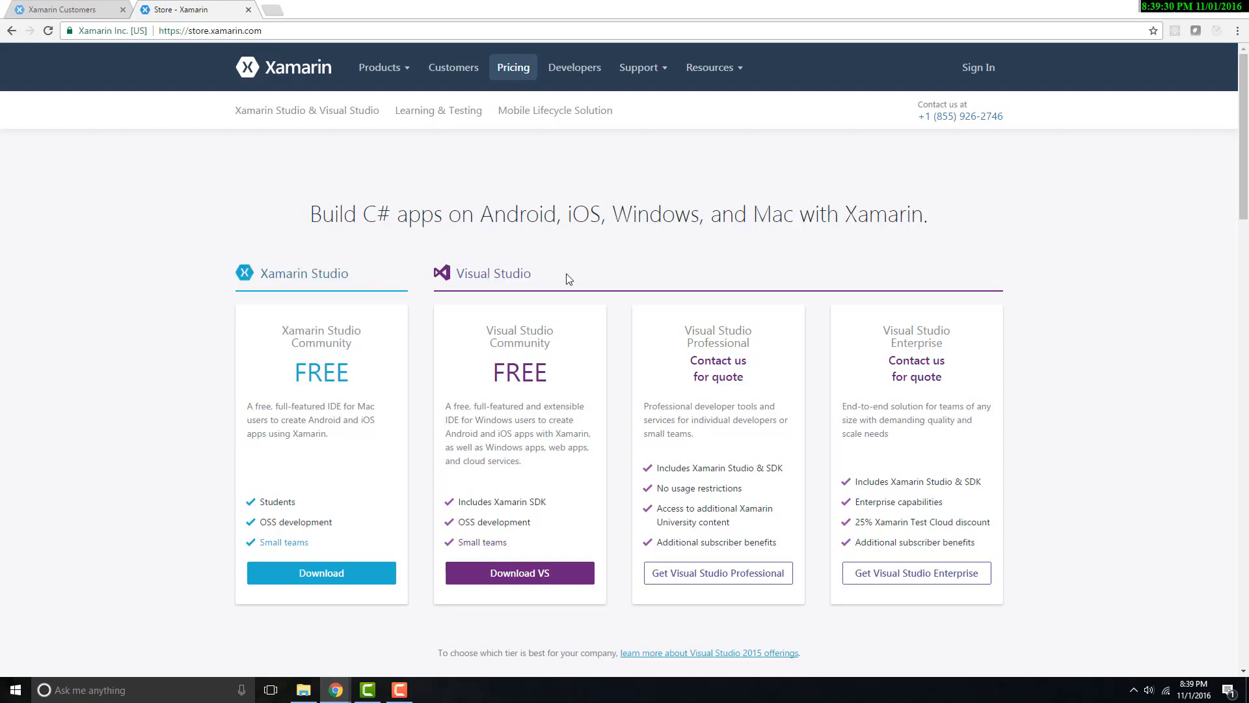
pyautogui.moveTo(536, 274)
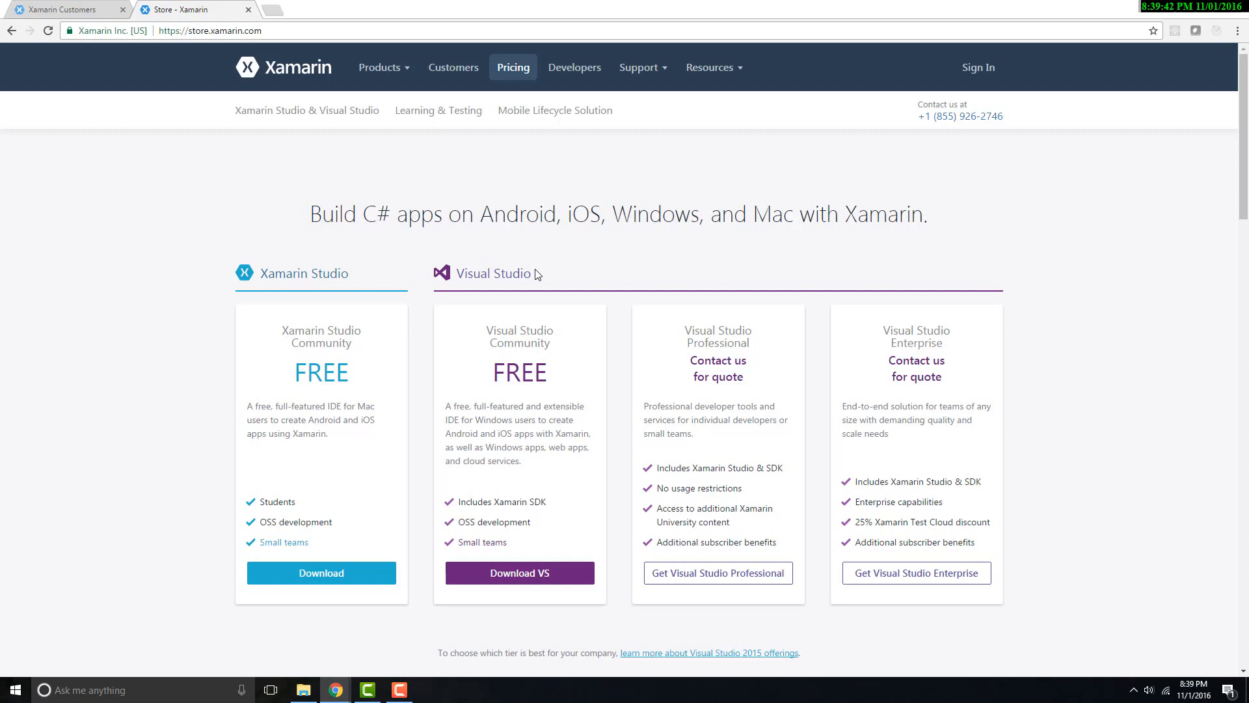
pyautogui.moveTo(559, 284)
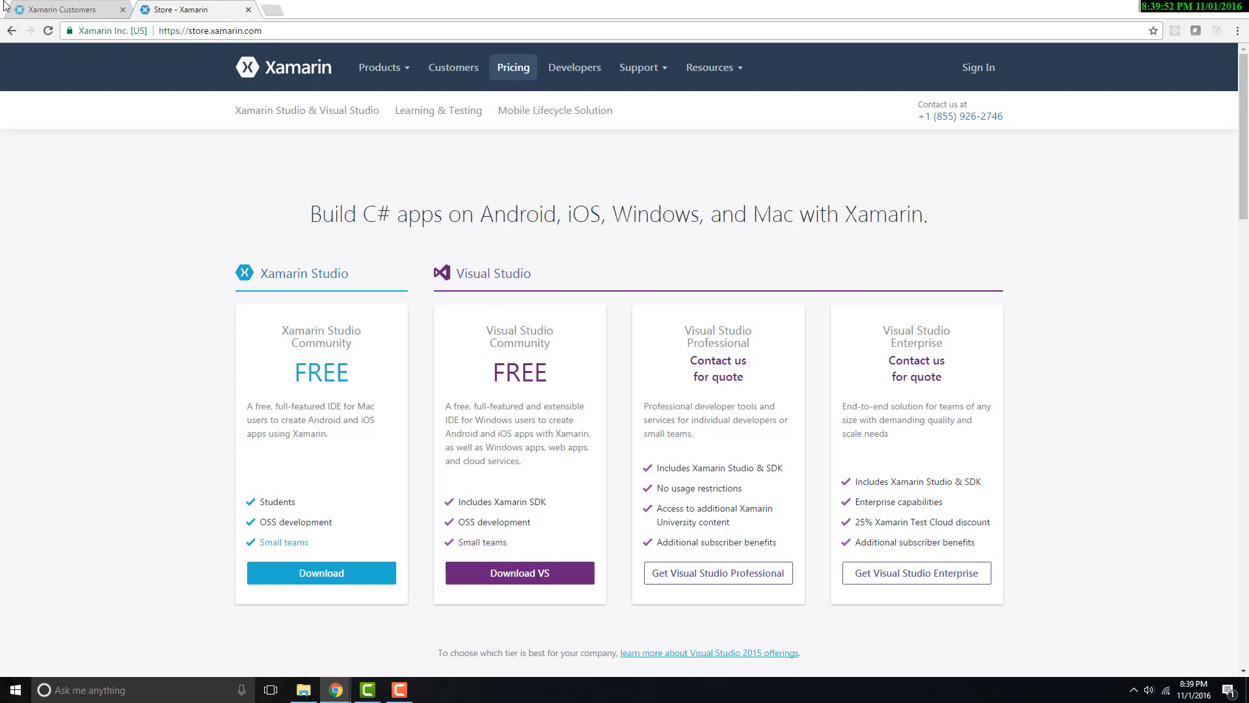
pyautogui.moveTo(68, 8)
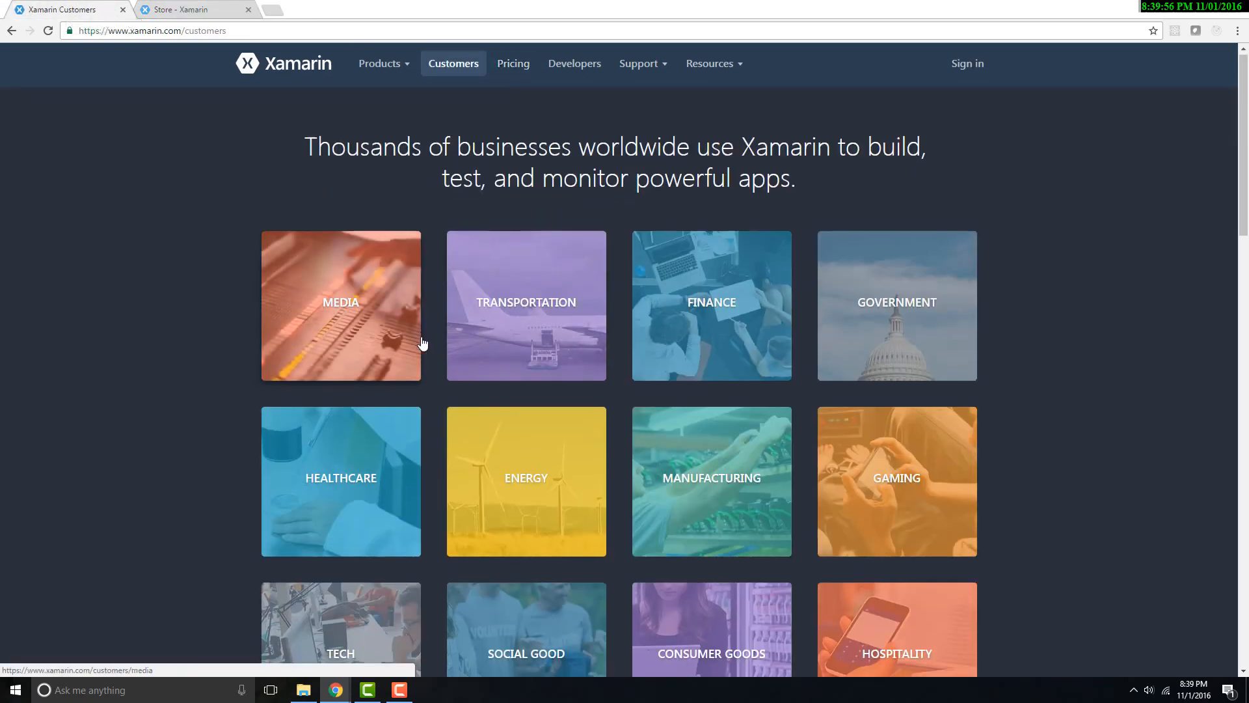
# Step: Open the Gaming customer stories from the Customers page
pyautogui.scroll(-3)
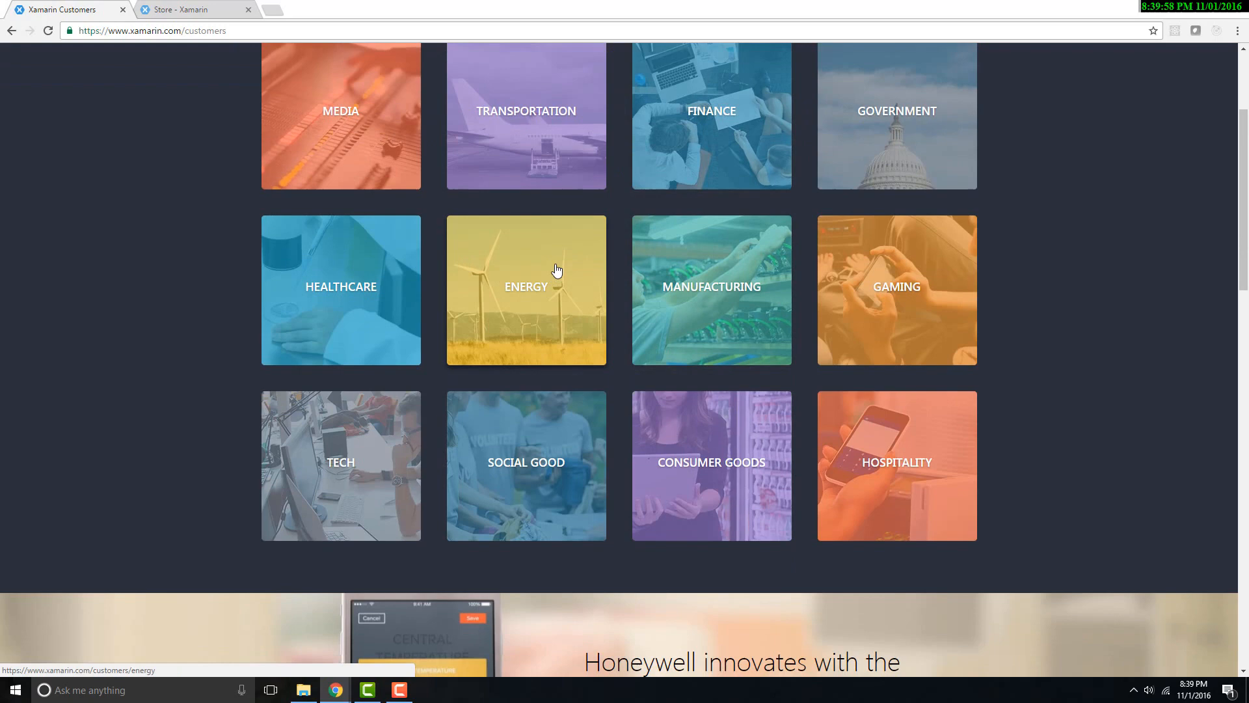
pyautogui.scroll(3)
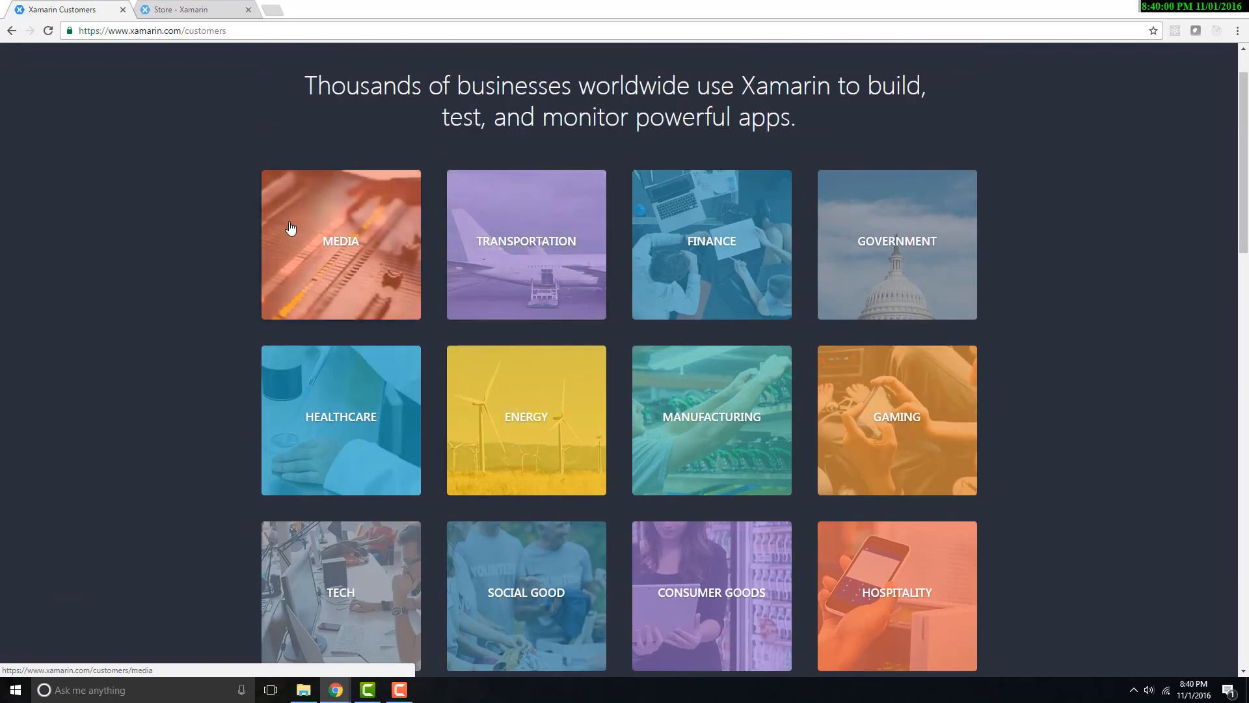
pyautogui.scroll(-3)
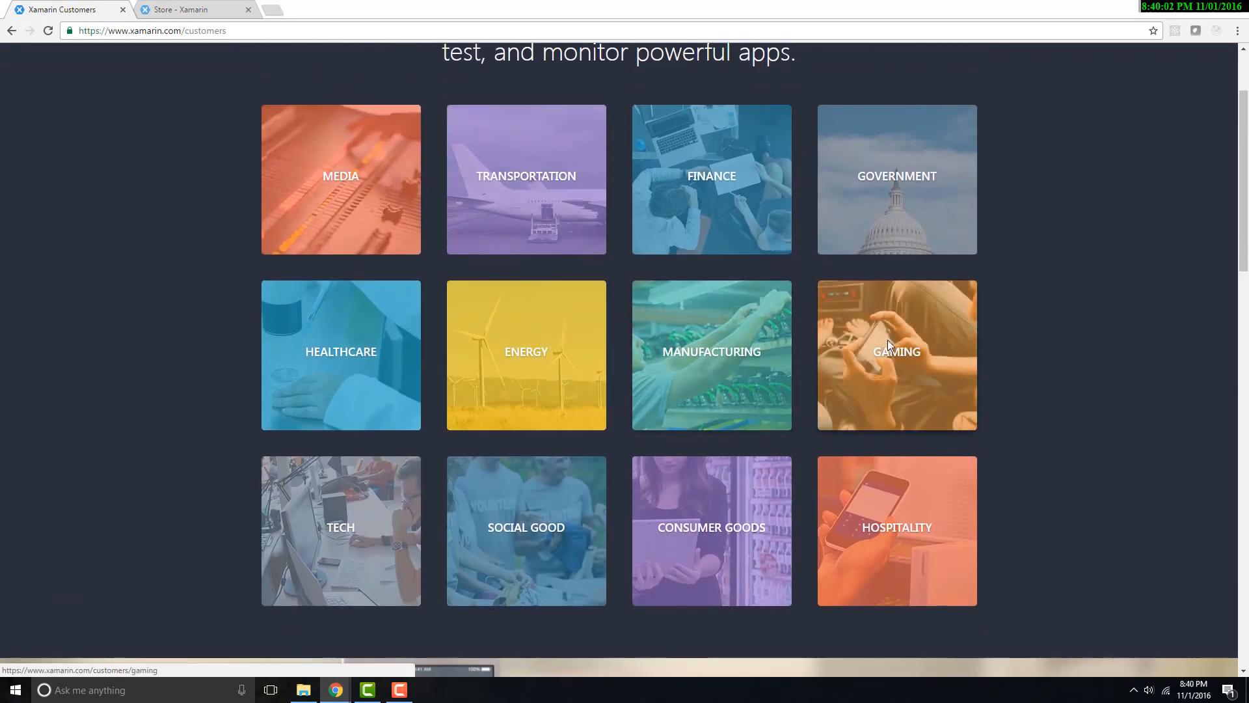
pyautogui.click(896, 355)
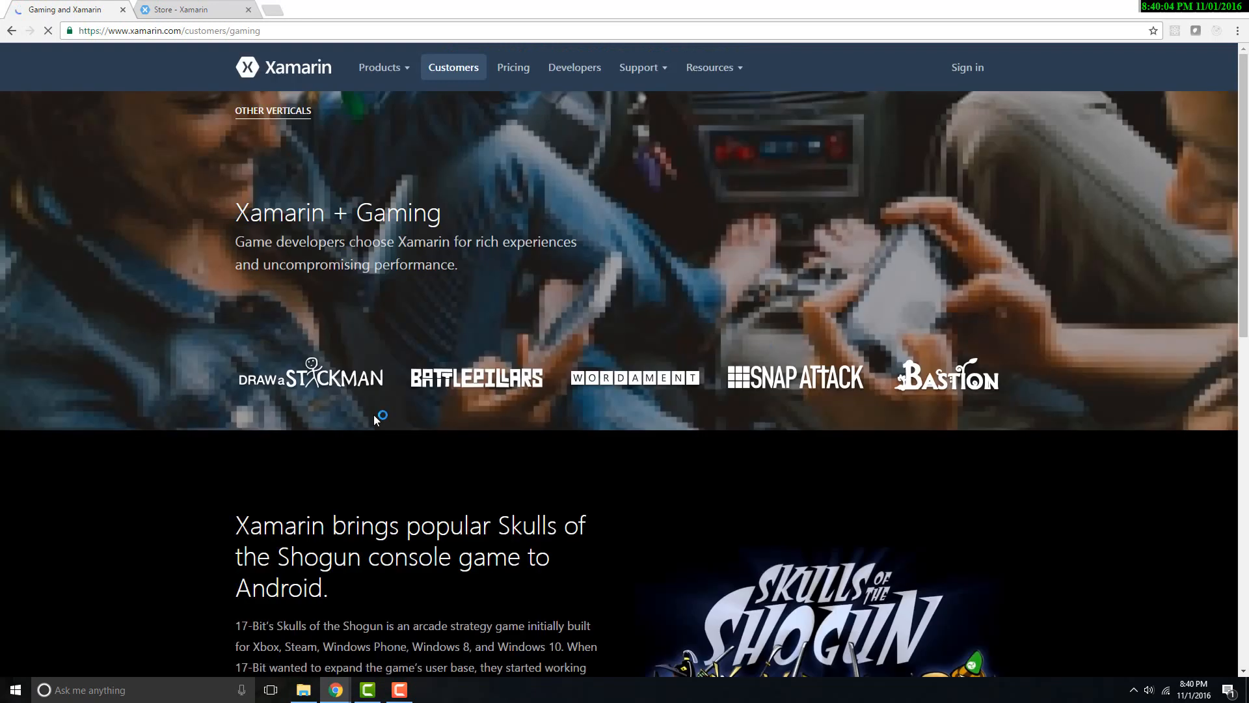
# Step: Read the Gaming stories to the end, then go to the Media customer stories
pyautogui.scroll(-3)
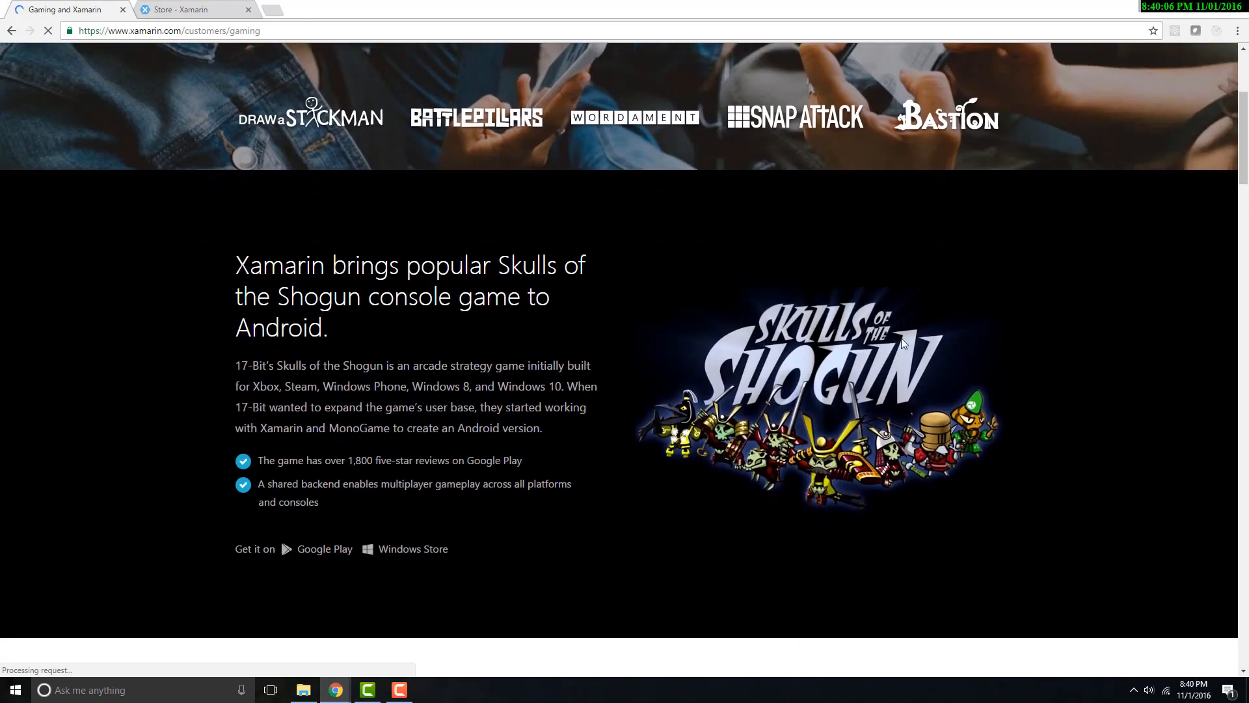
pyautogui.scroll(-3)
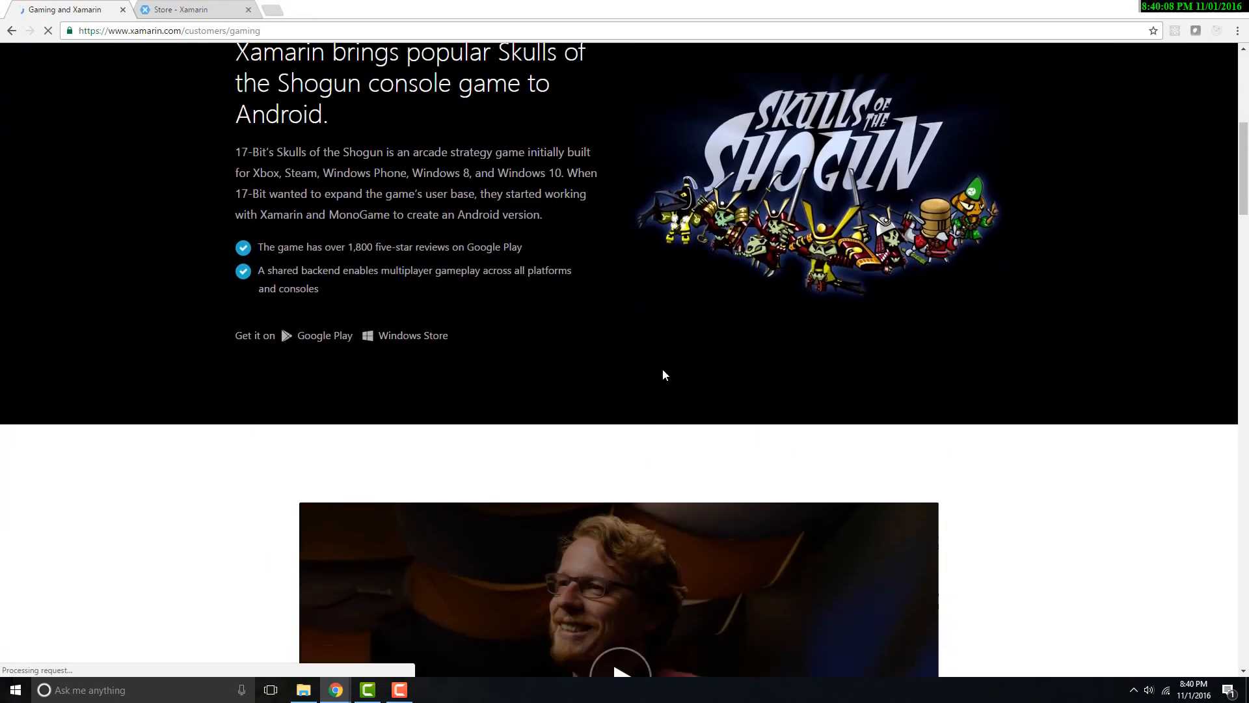
pyautogui.scroll(-3)
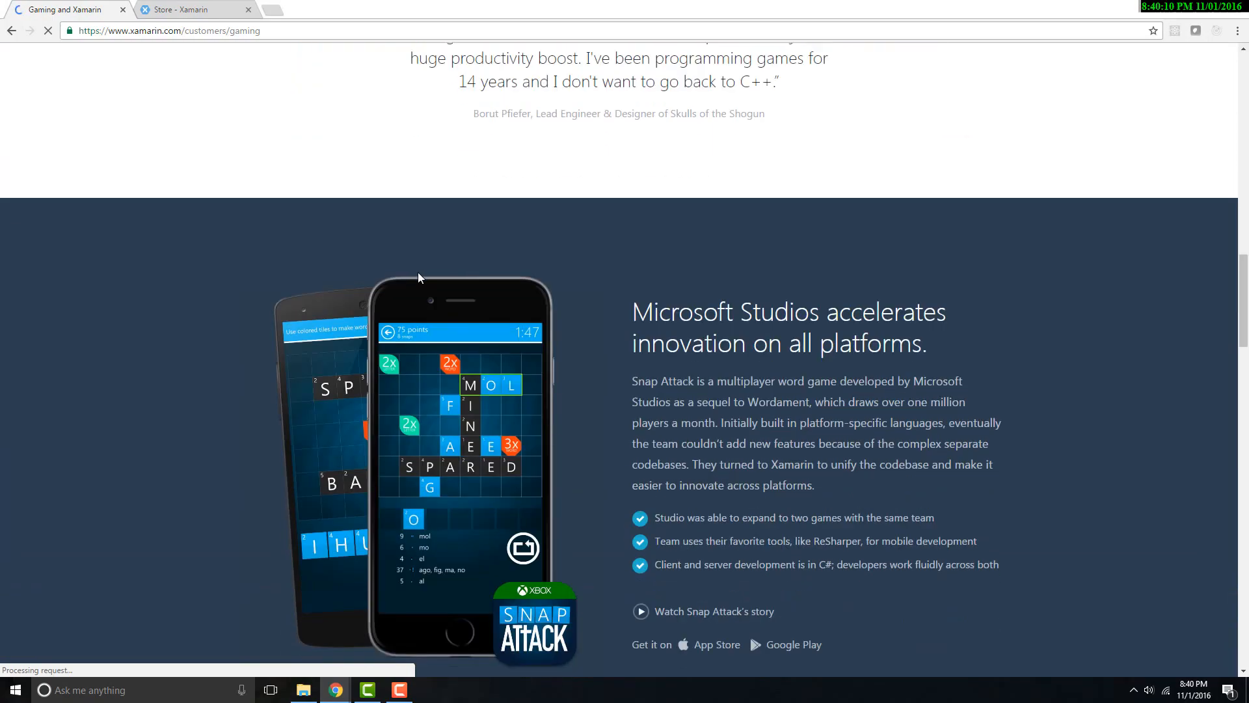
pyautogui.scroll(-3)
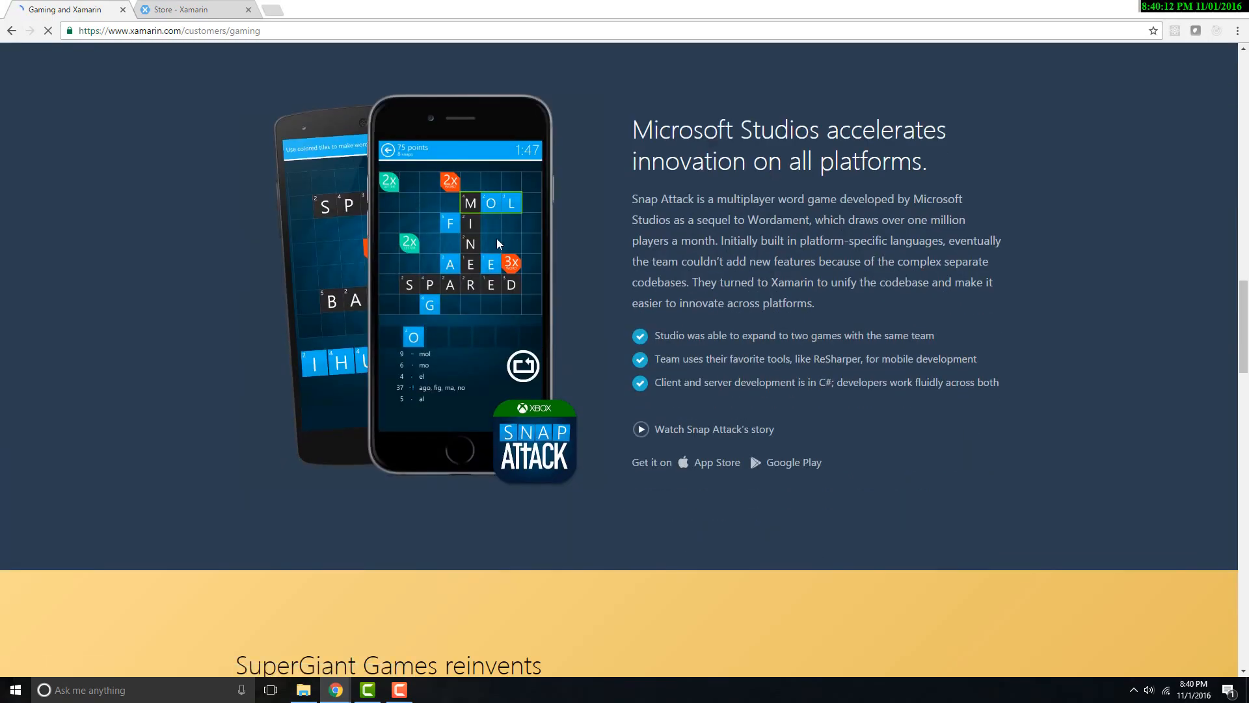
pyautogui.scroll(-3)
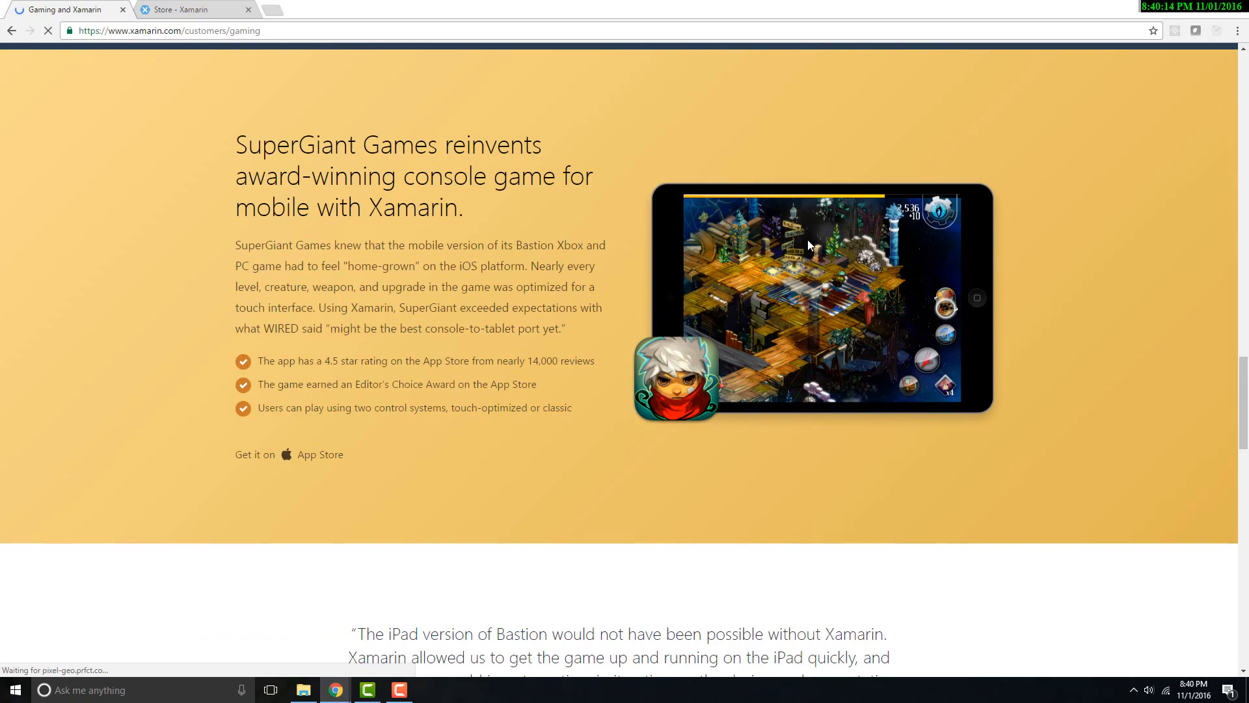
pyautogui.scroll(-3)
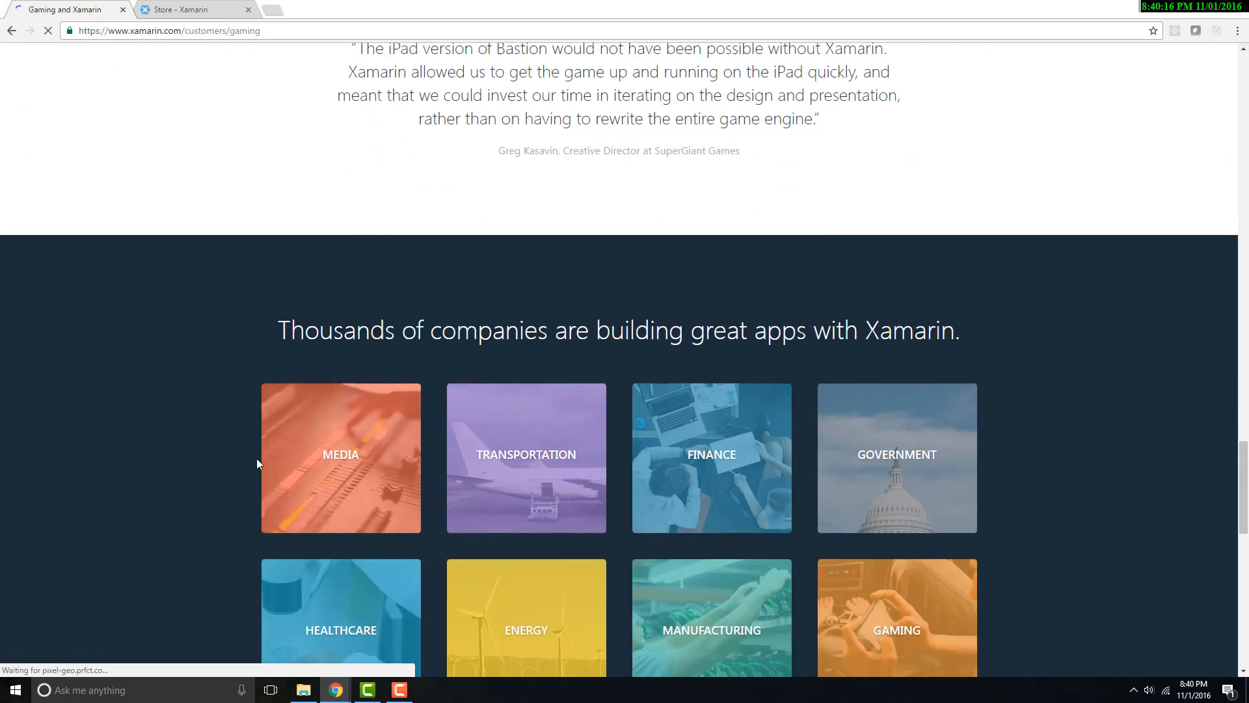
pyautogui.click(340, 457)
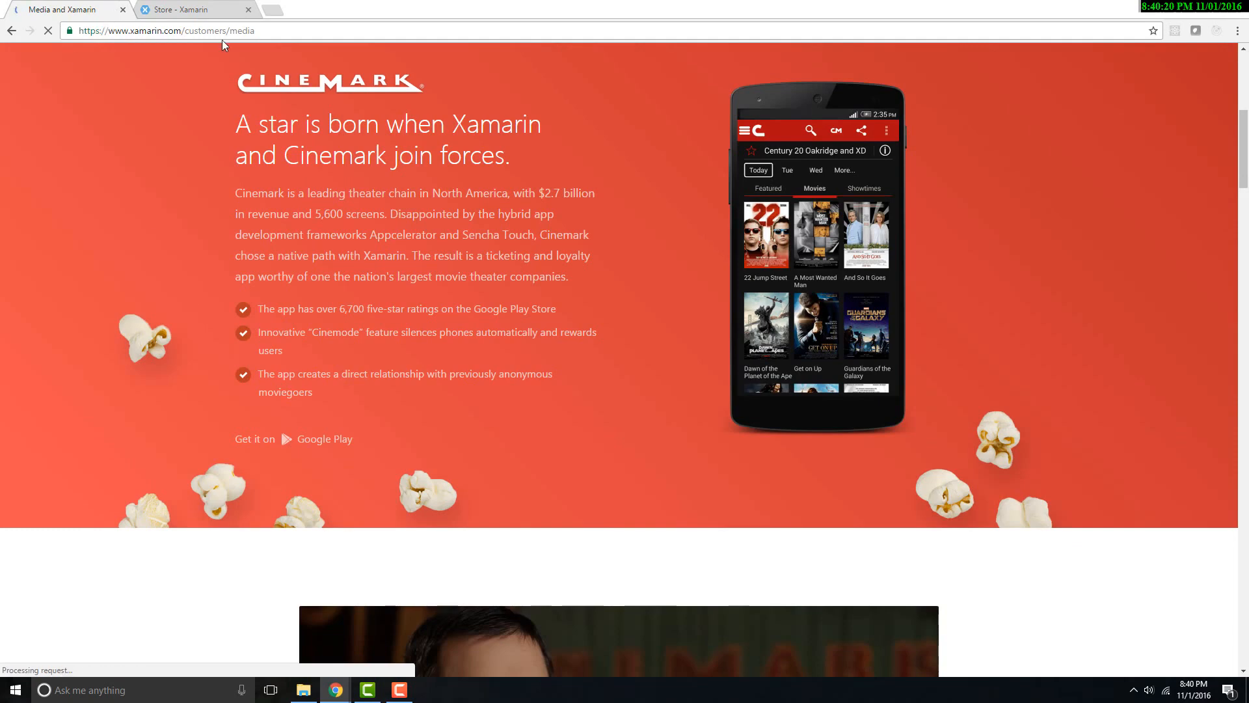
pyautogui.moveTo(277, 50)
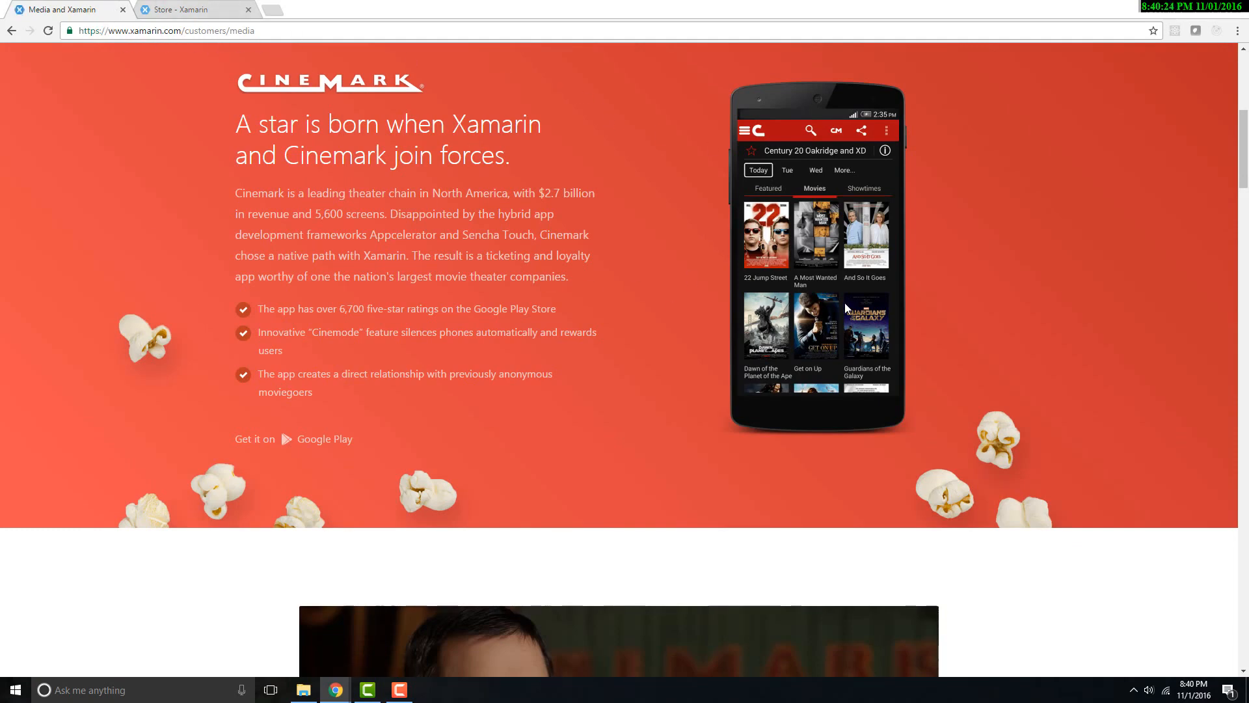
# Step: Scroll past the Cinemark story to the verticals grid and choose Transportation
pyautogui.scroll(-3)
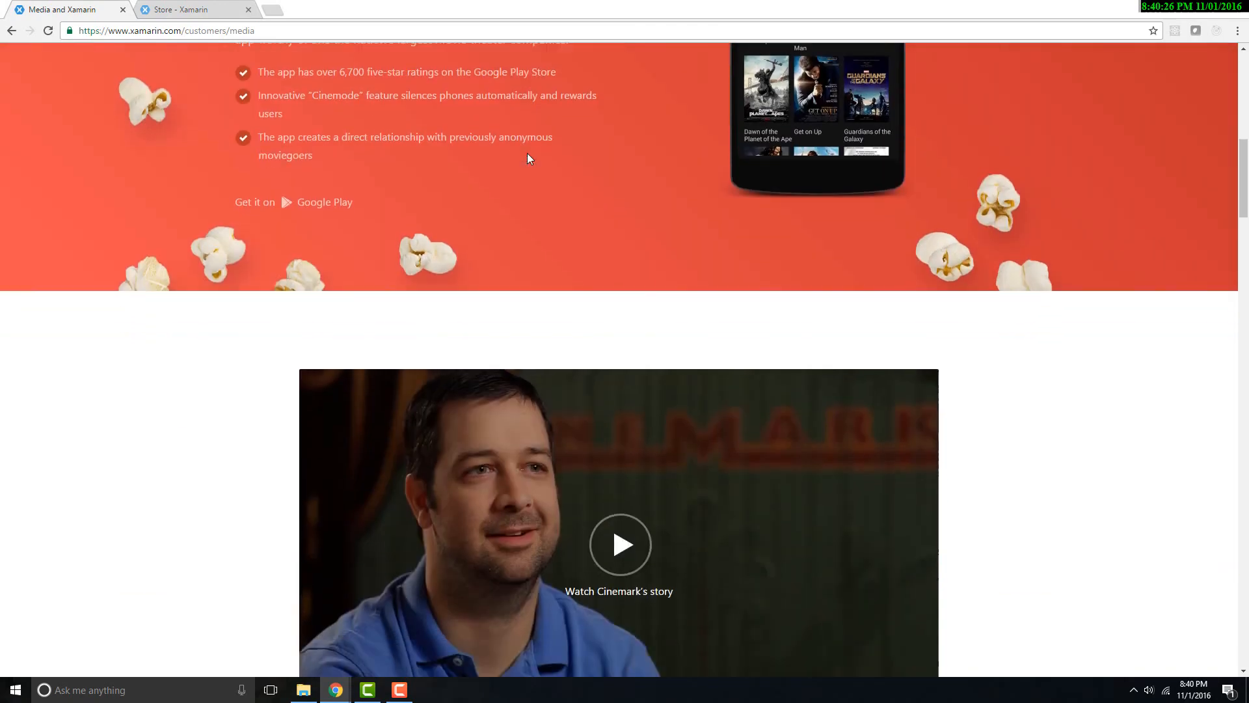
pyautogui.scroll(3)
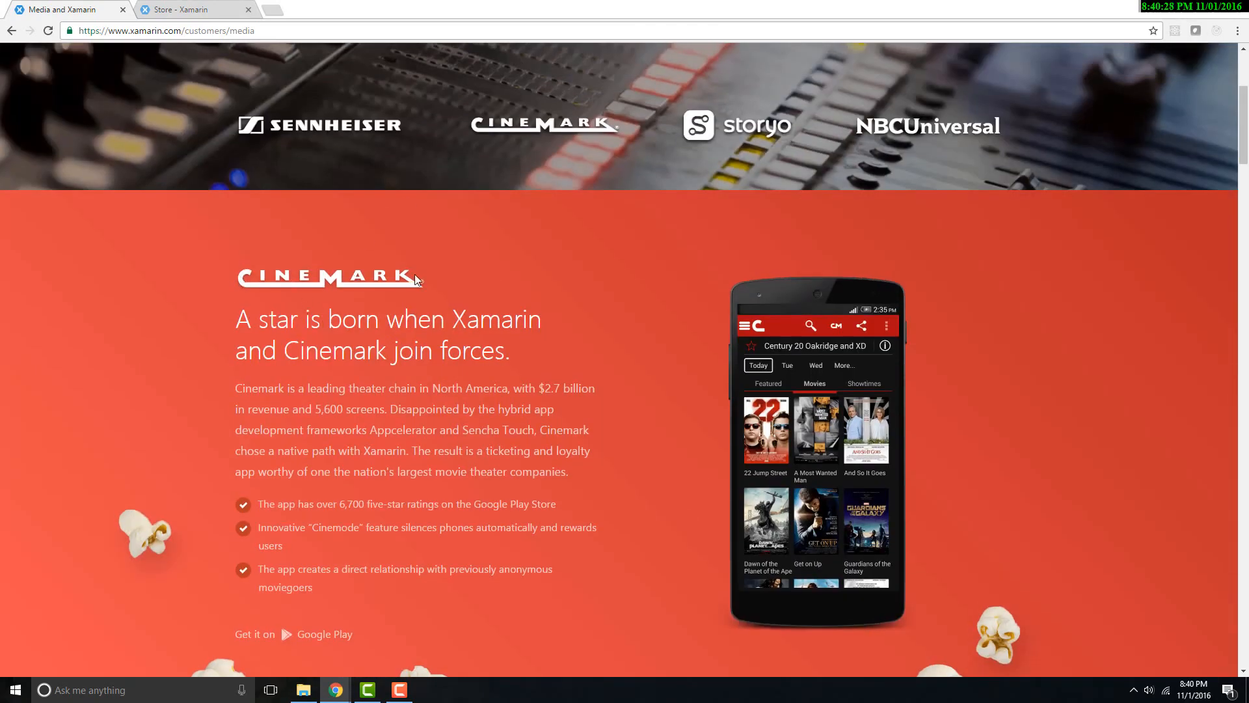
pyautogui.scroll(-3)
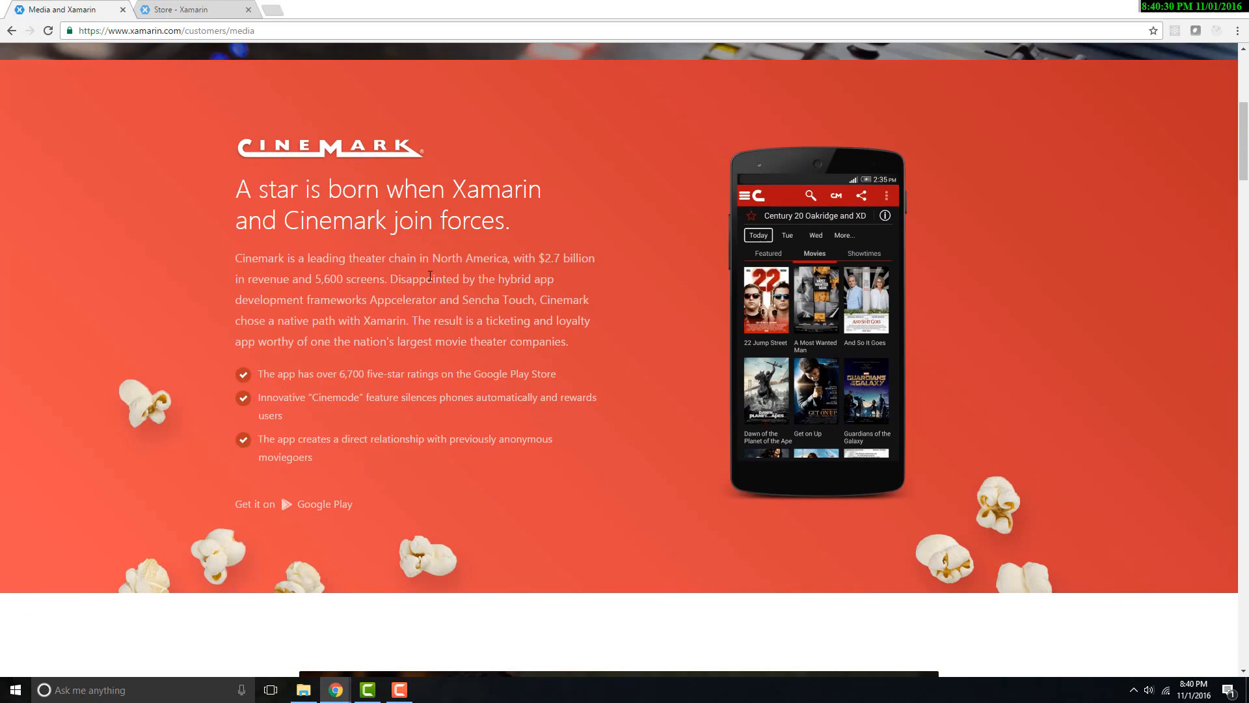
pyautogui.scroll(-3)
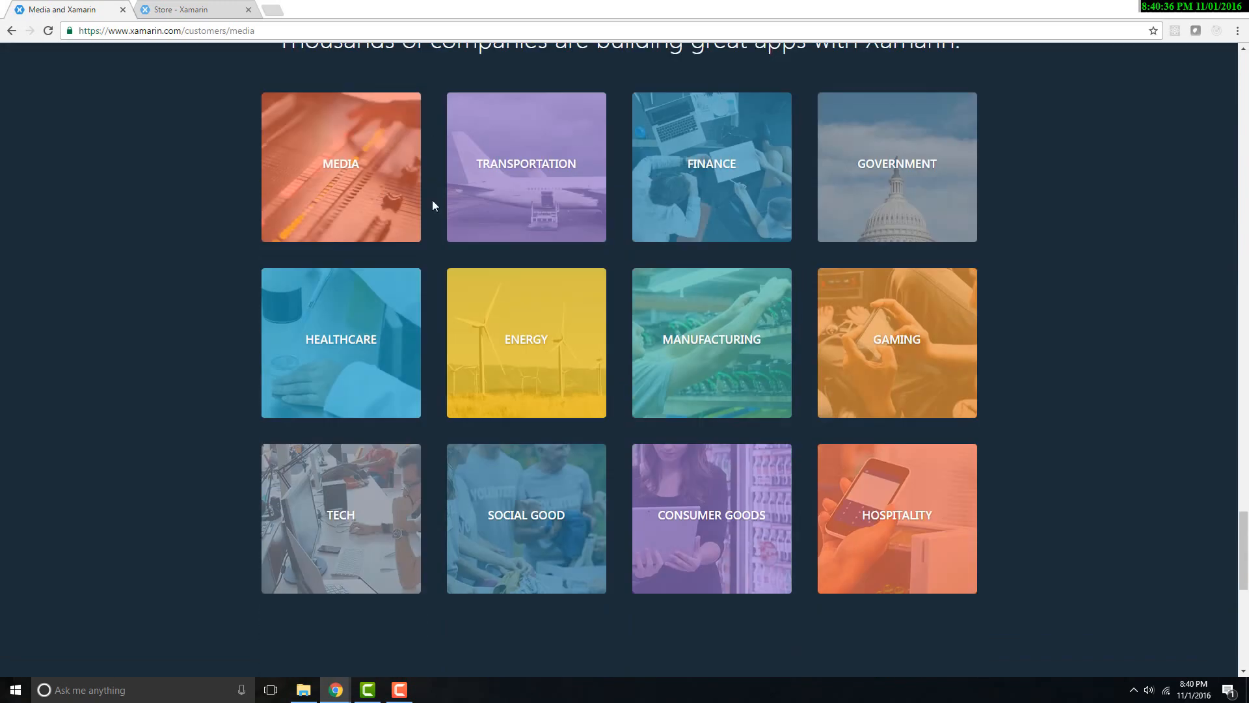
pyautogui.click(710, 163)
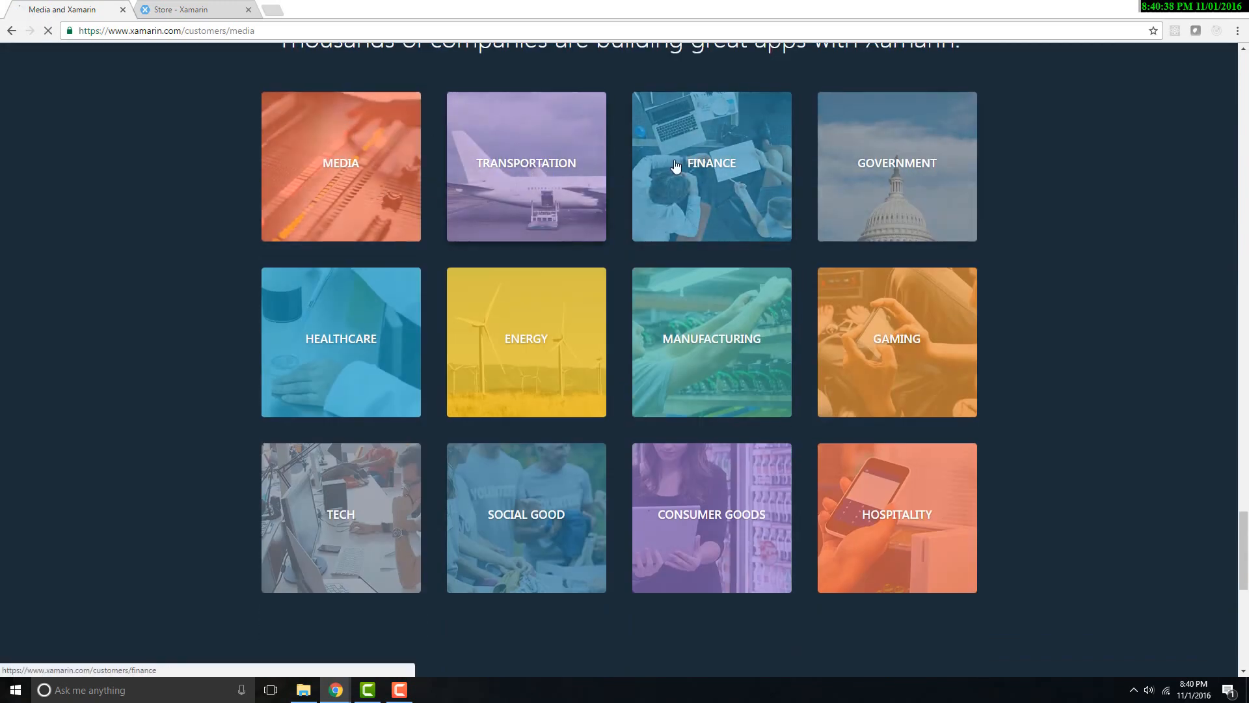
# Step: Read through the Alaska Airlines case study and video, then return to the top
pyautogui.click(525, 166)
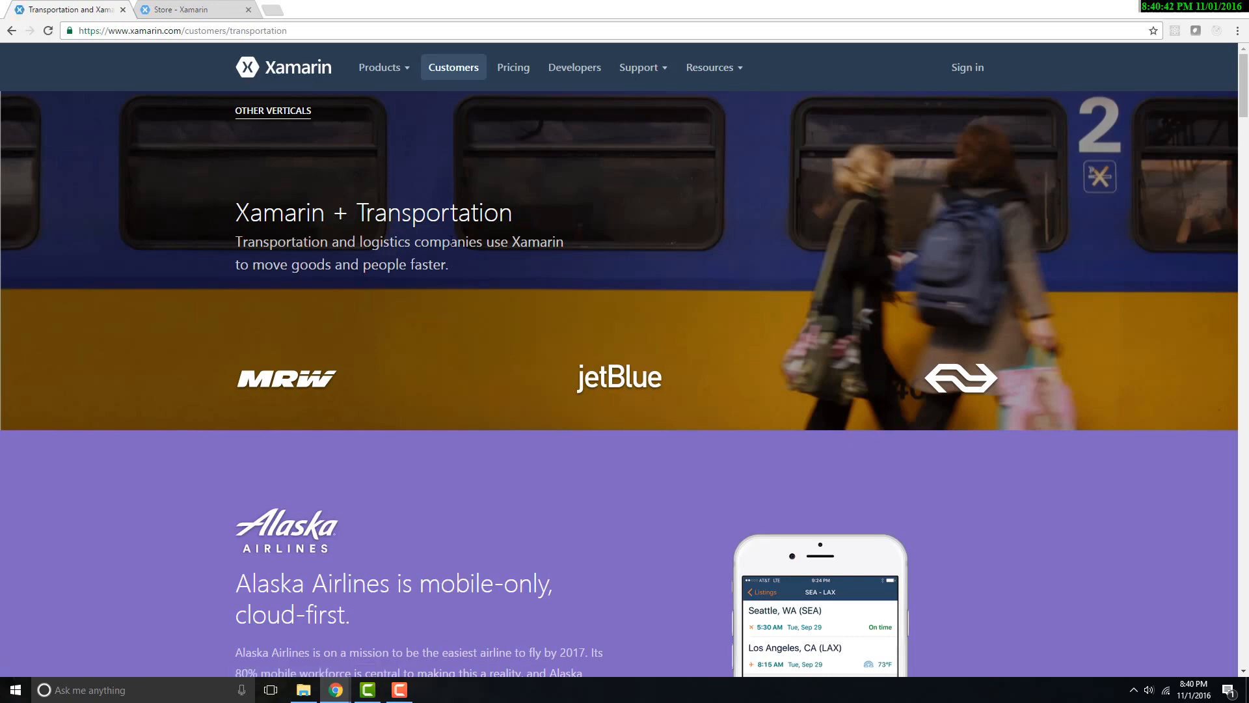
pyautogui.moveTo(343, 348)
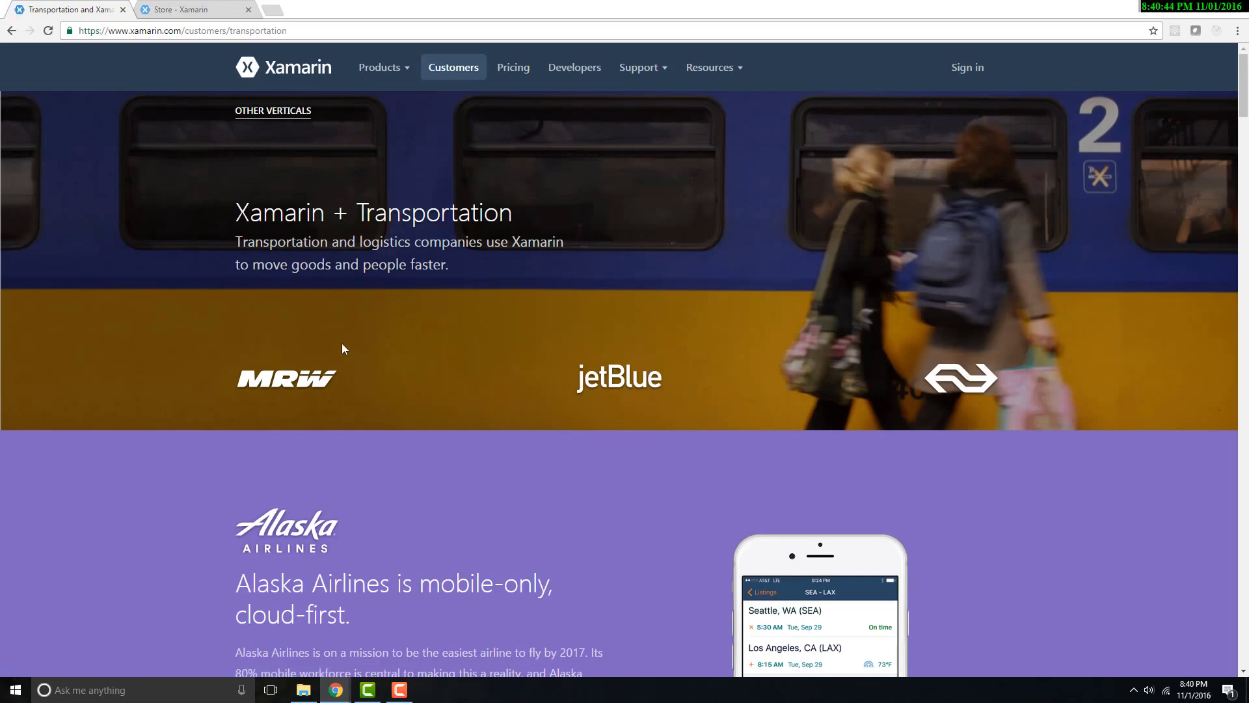
pyautogui.scroll(-3)
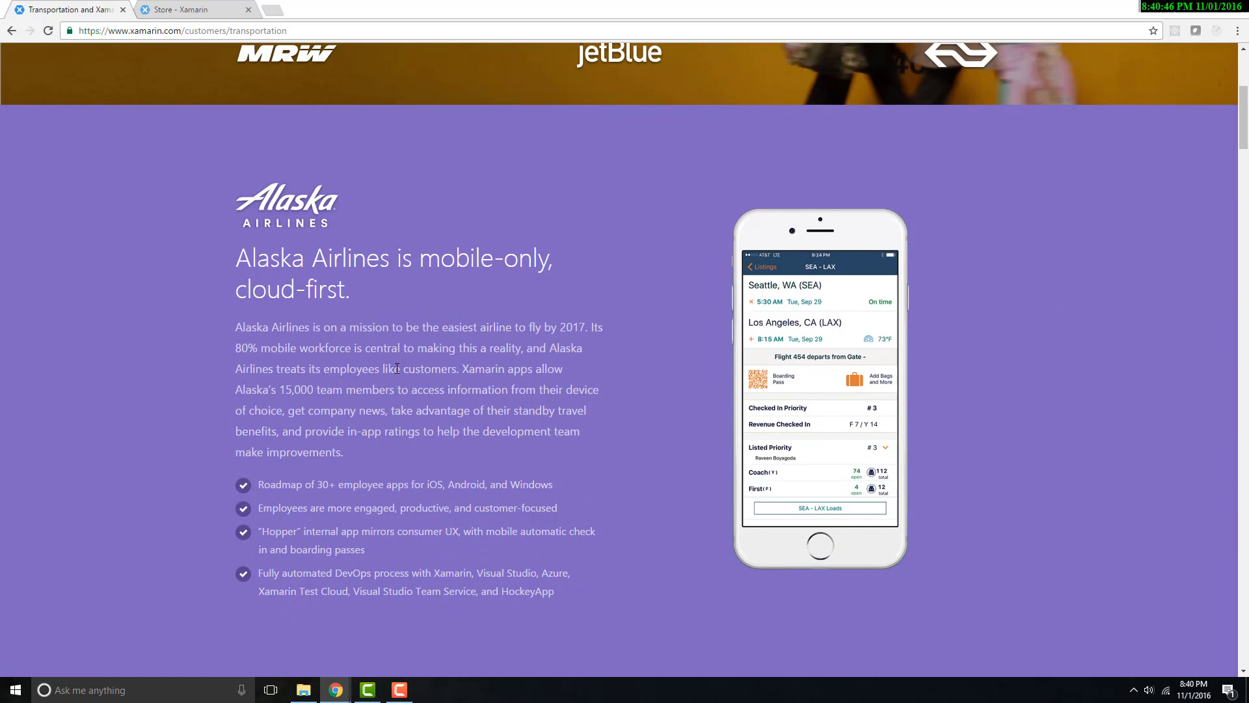
pyautogui.scroll(-3)
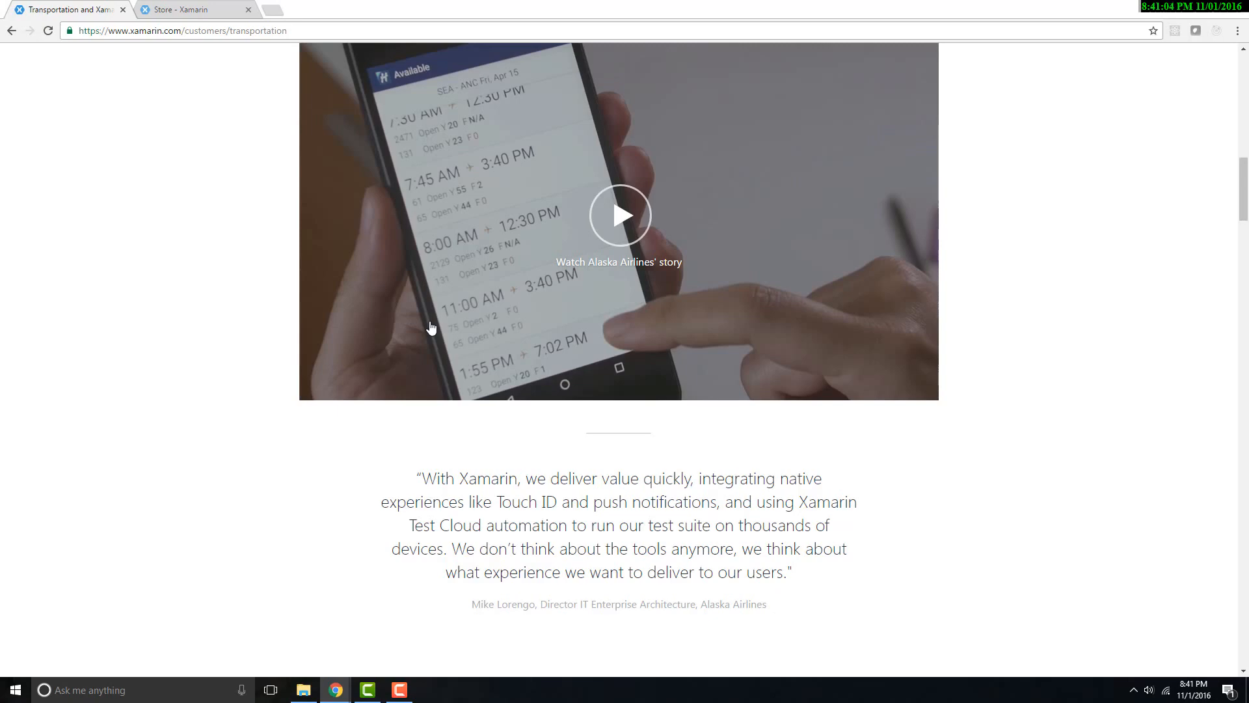
pyautogui.scroll(3)
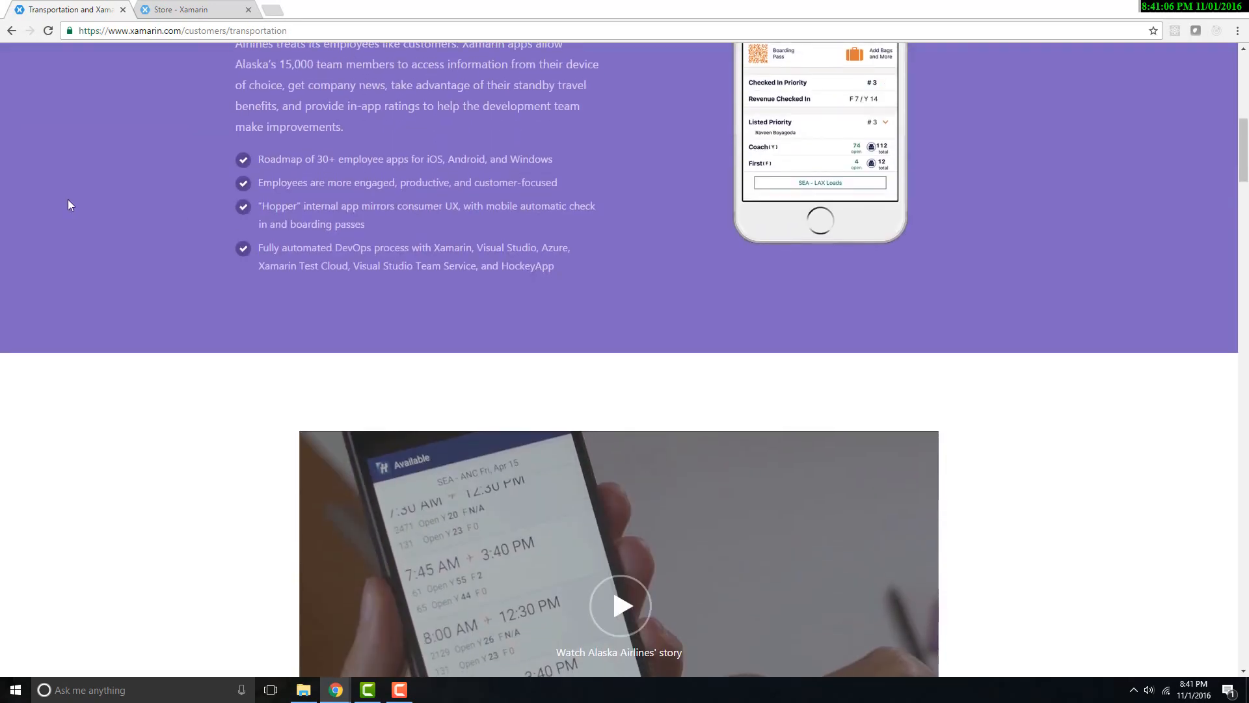
pyautogui.scroll(3)
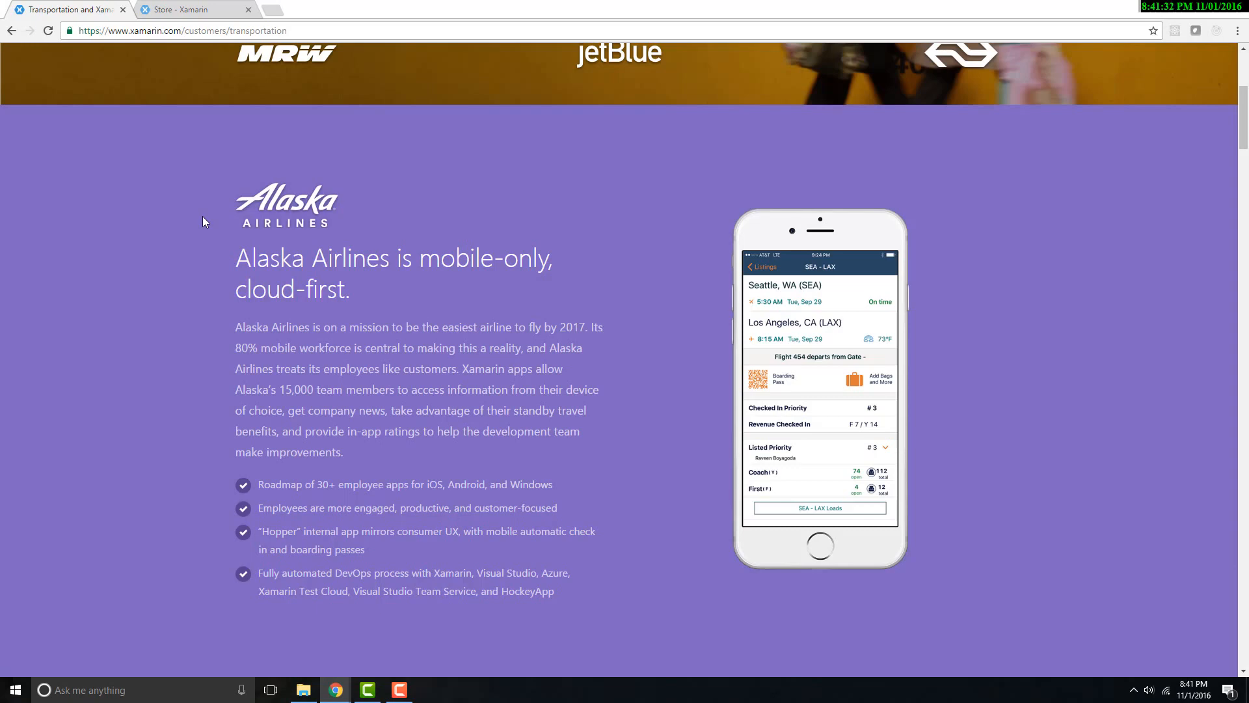
pyautogui.scroll(3)
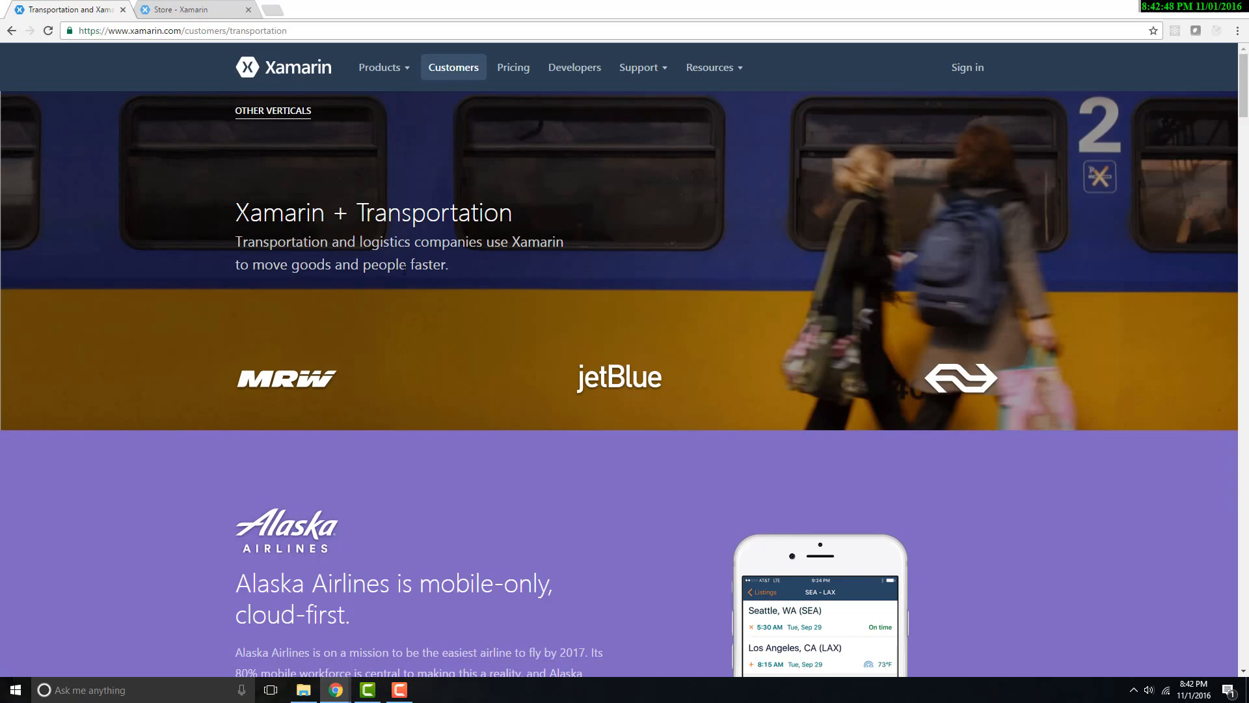
pyautogui.moveTo(570, 302)
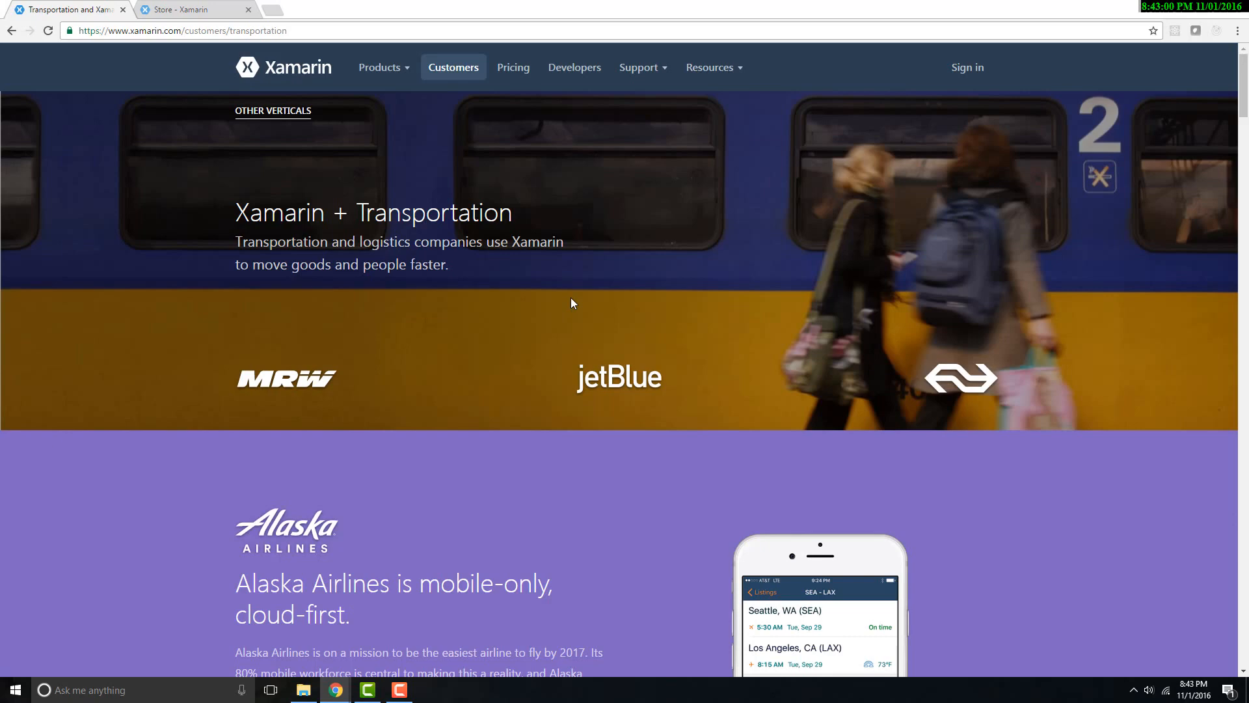
# Step: Glance at the Alaska Airlines section and scroll back to the hero banner
pyautogui.scroll(-3)
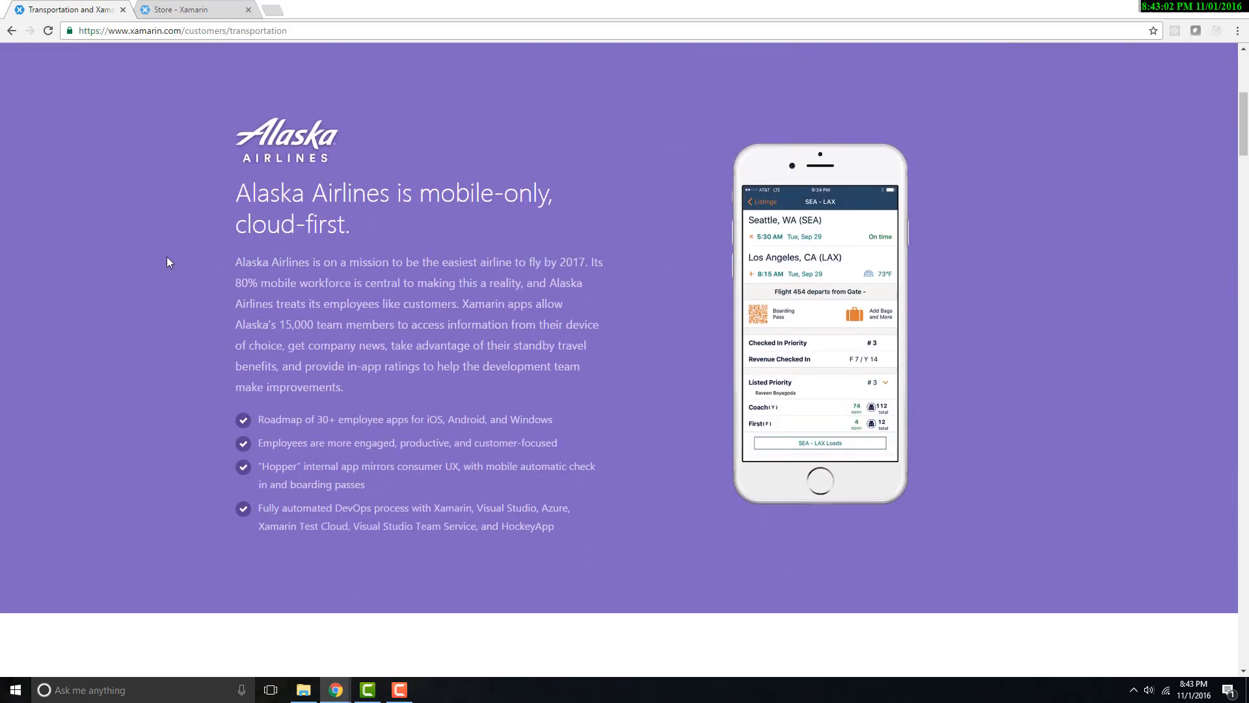
pyautogui.scroll(3)
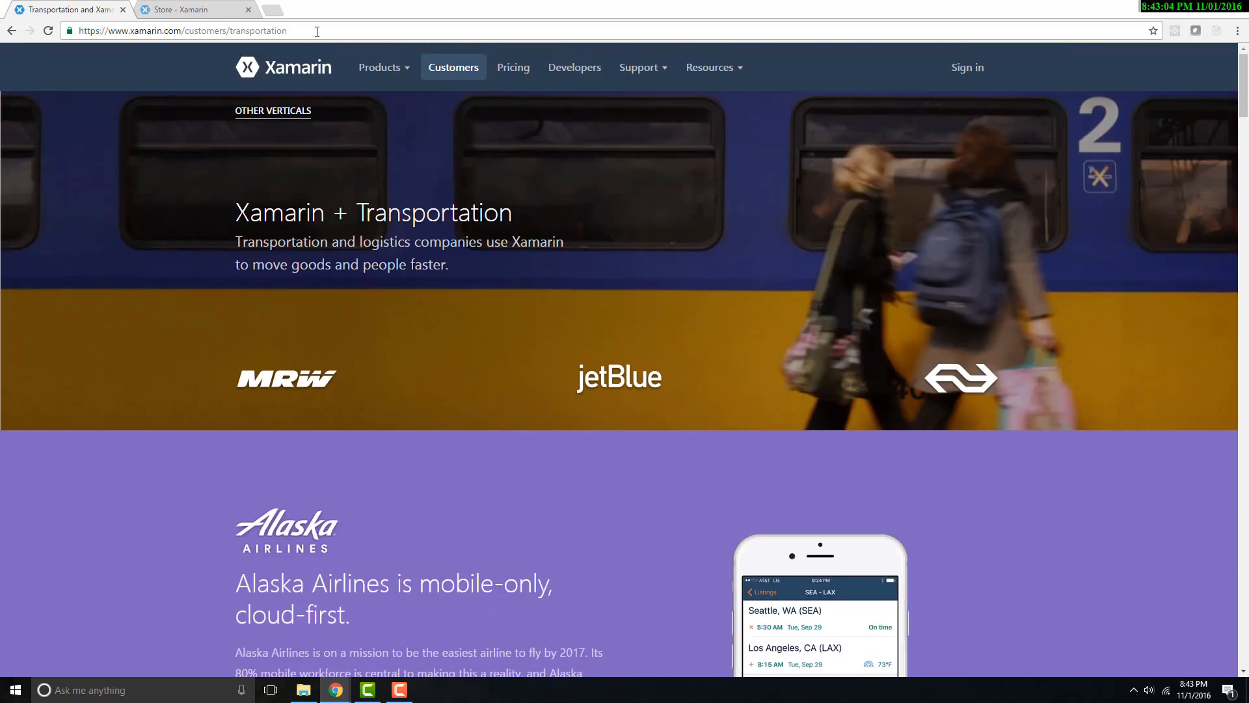
pyautogui.moveTo(1140, 265)
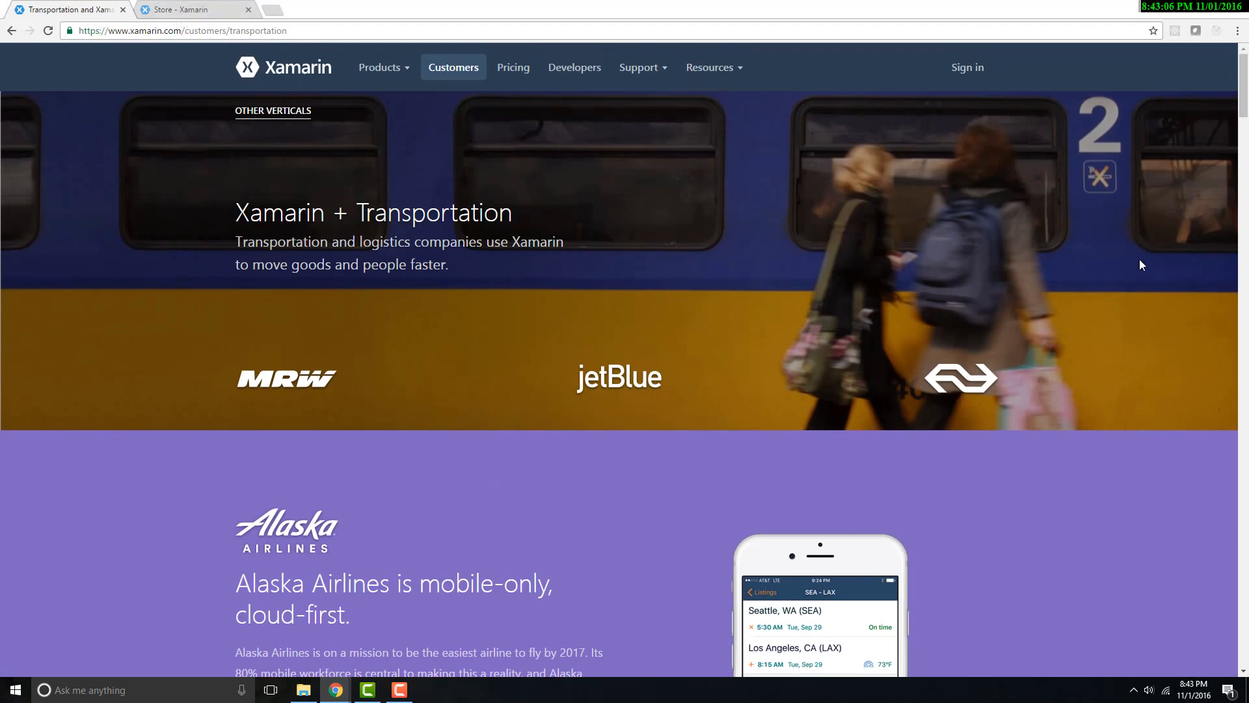
pyautogui.moveTo(898, 372)
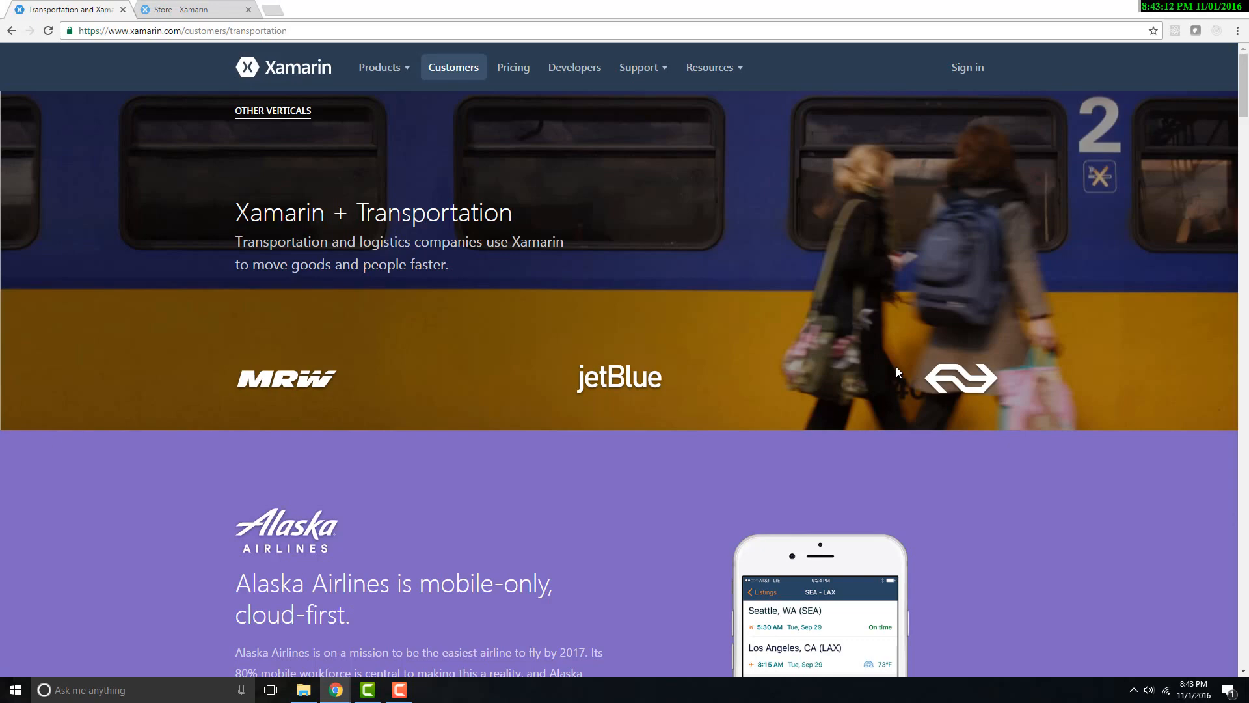
pyautogui.moveTo(794, 338)
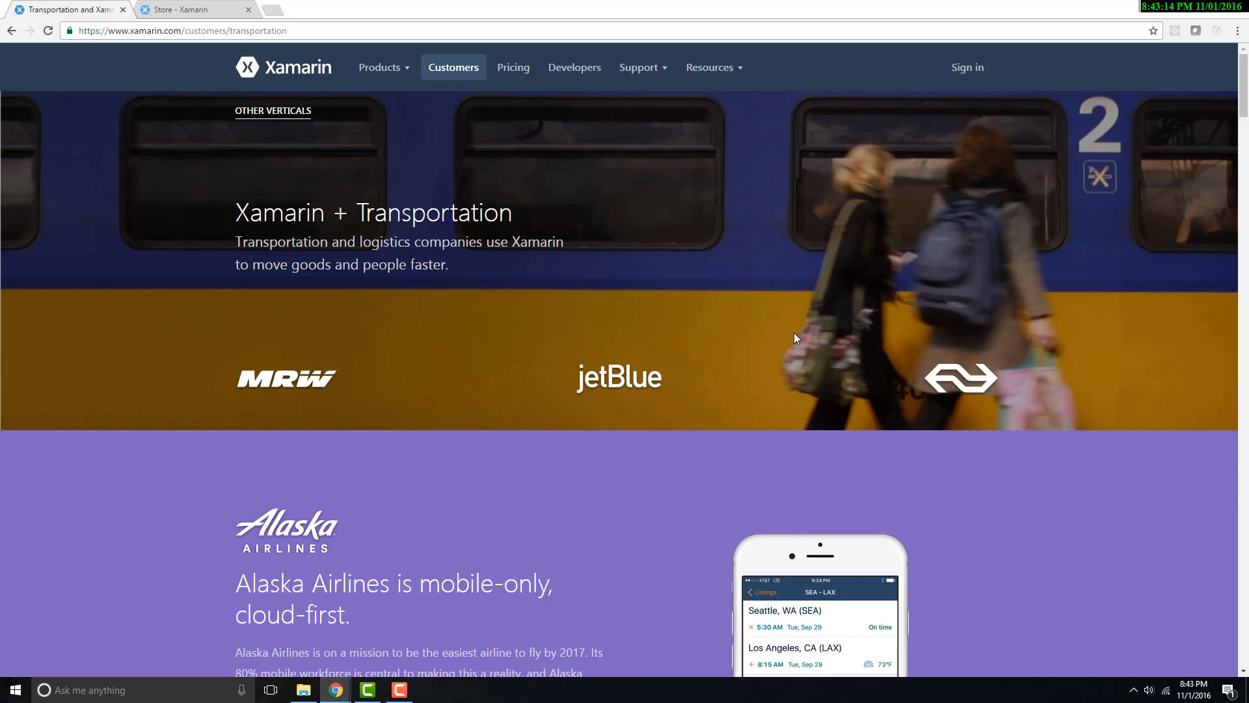
pyautogui.moveTo(785, 329)
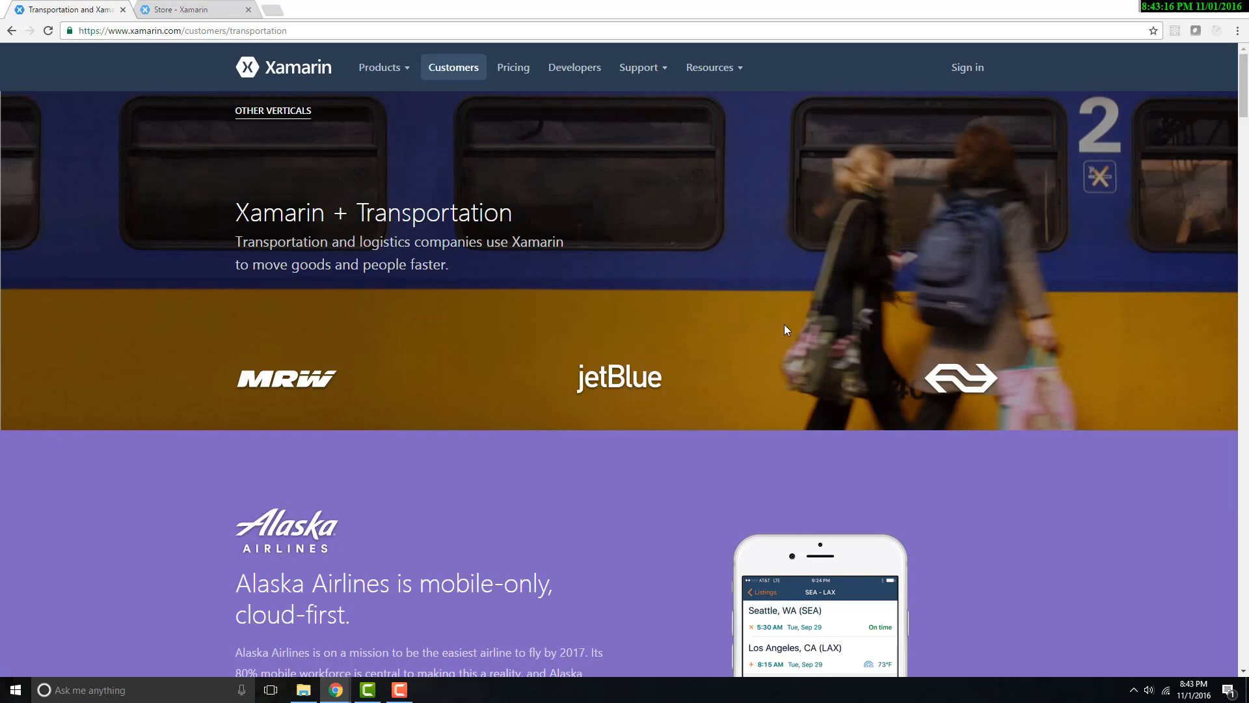
pyautogui.moveTo(815, 366)
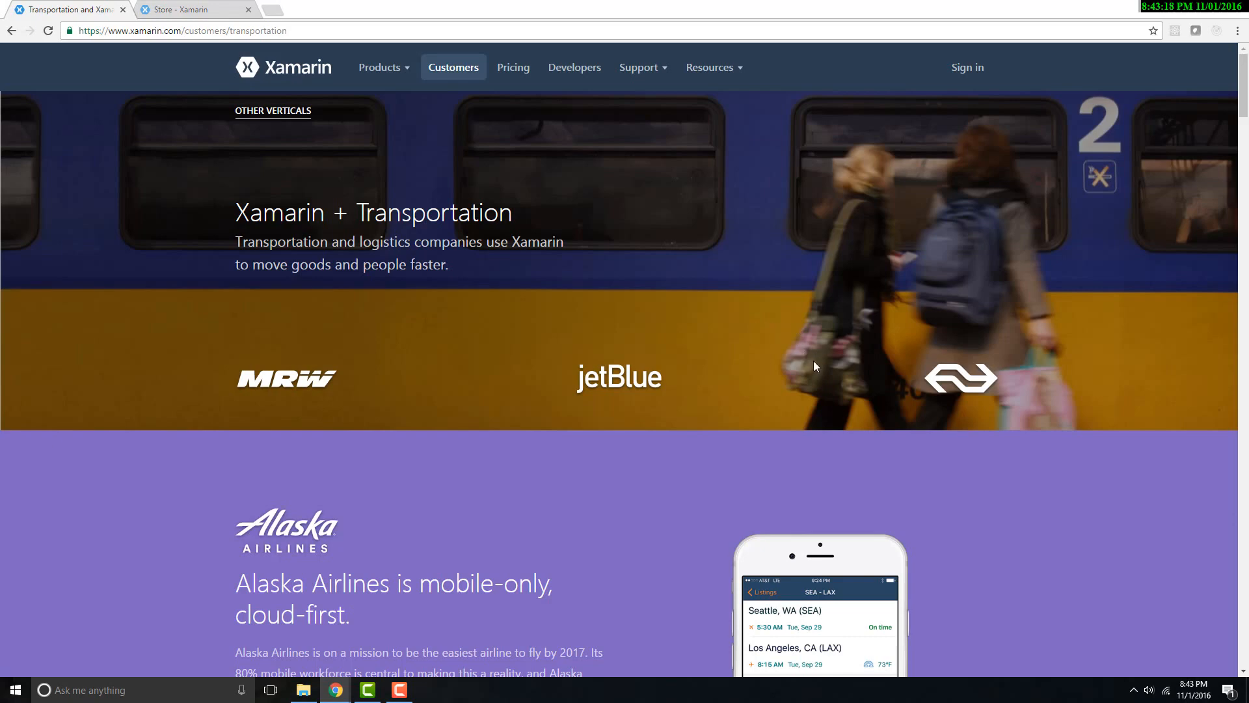
pyautogui.moveTo(757, 331)
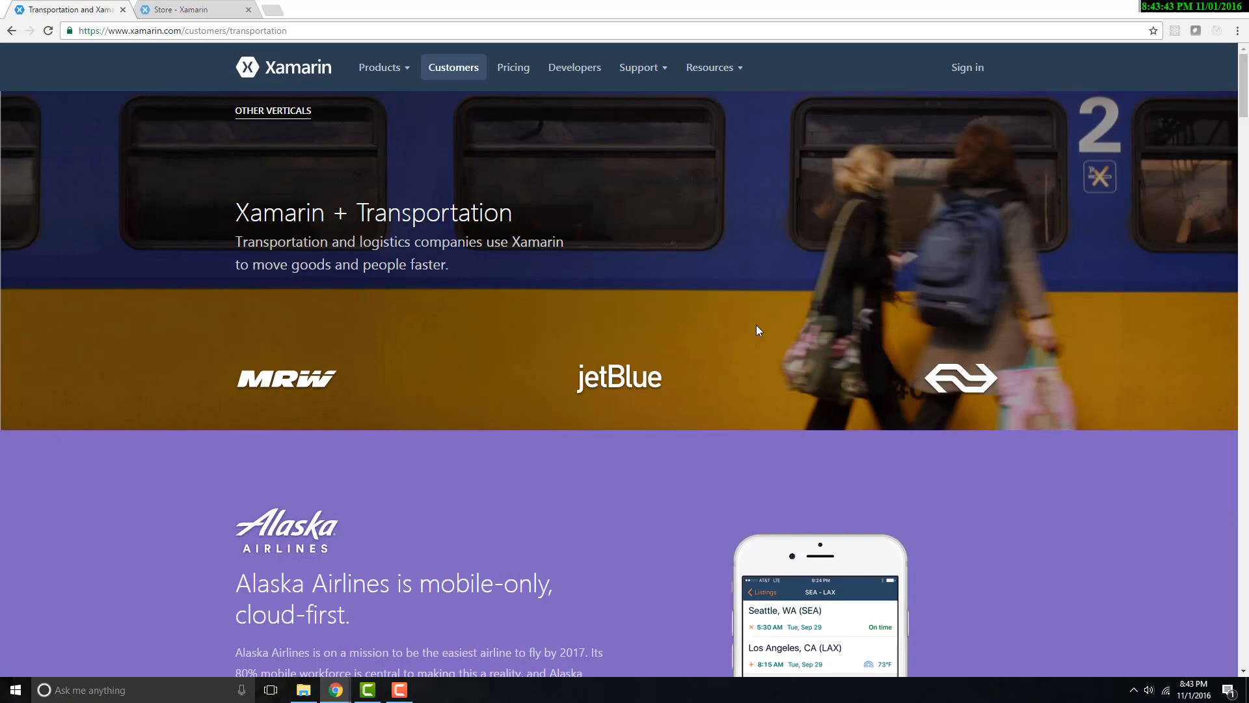
pyautogui.moveTo(816, 300)
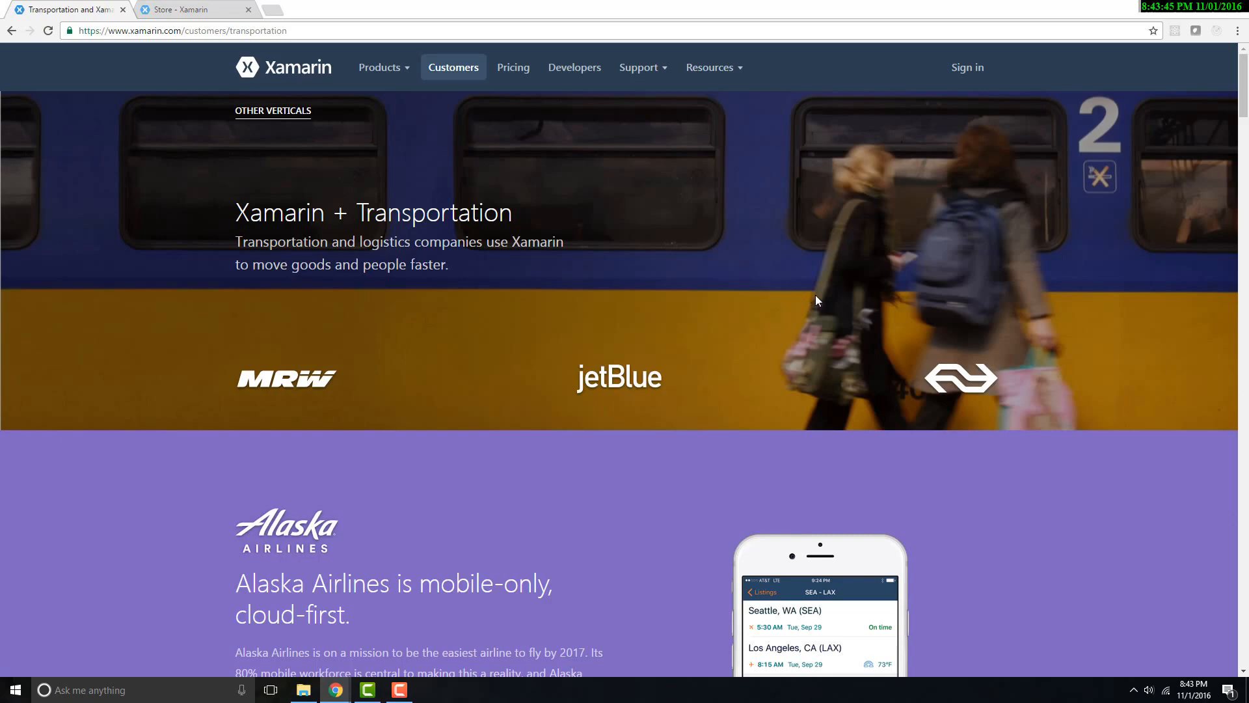
pyautogui.moveTo(758, 266)
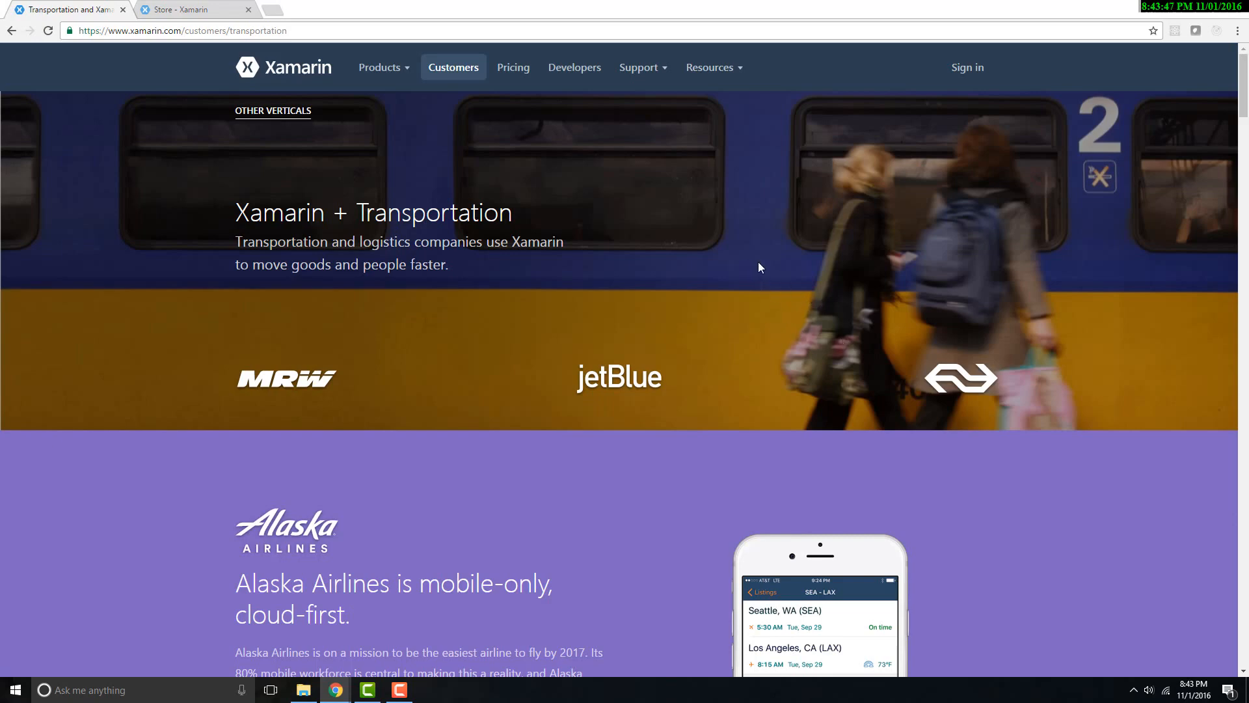
pyautogui.moveTo(865, 299)
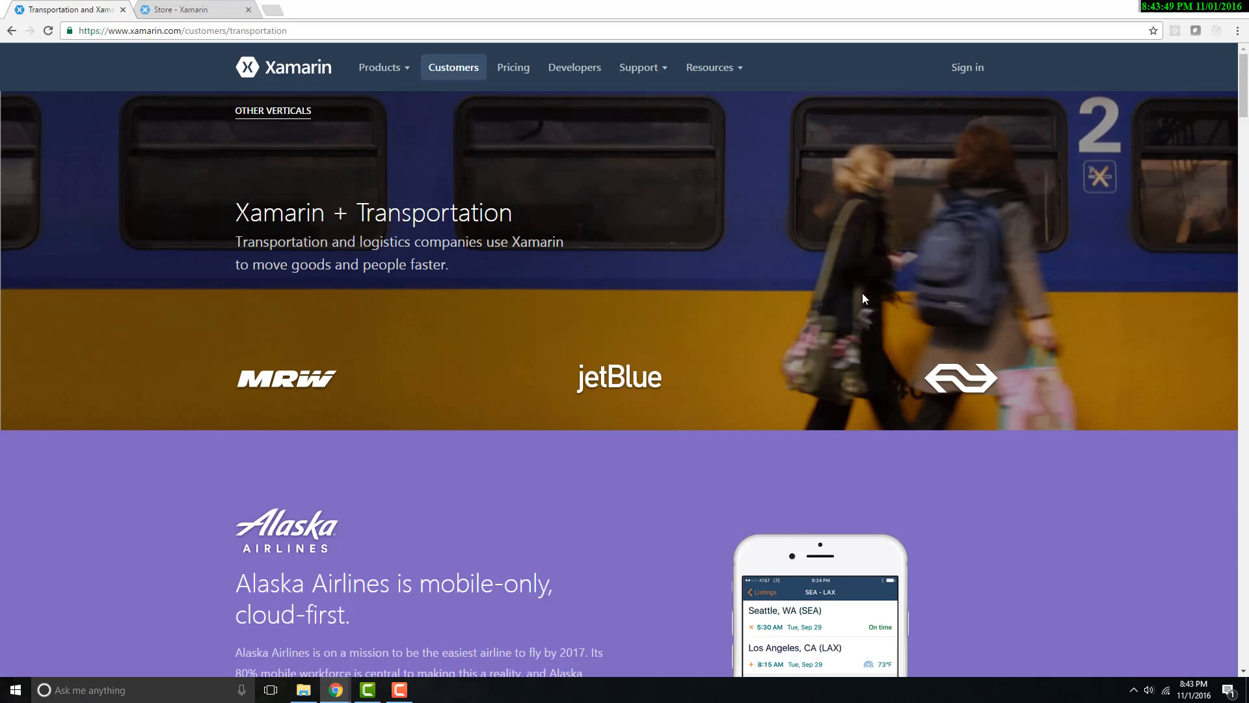
pyautogui.moveTo(826, 297)
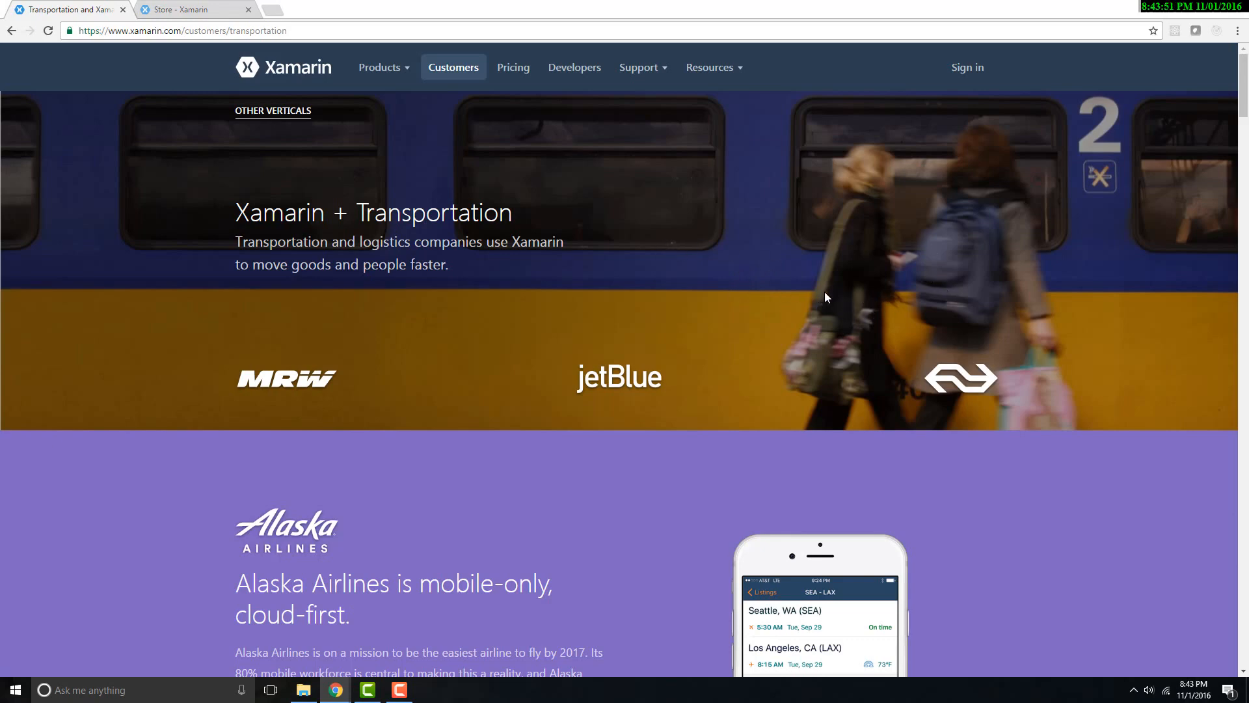
pyautogui.moveTo(756, 272)
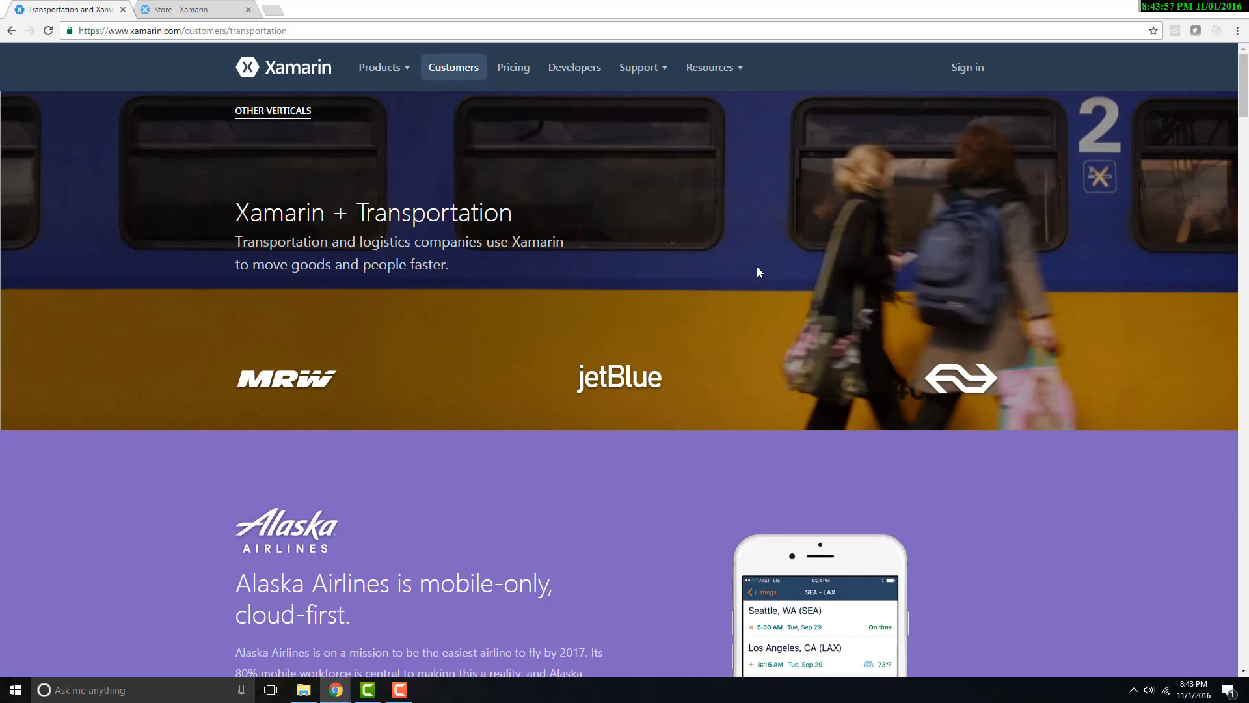
pyautogui.moveTo(765, 288)
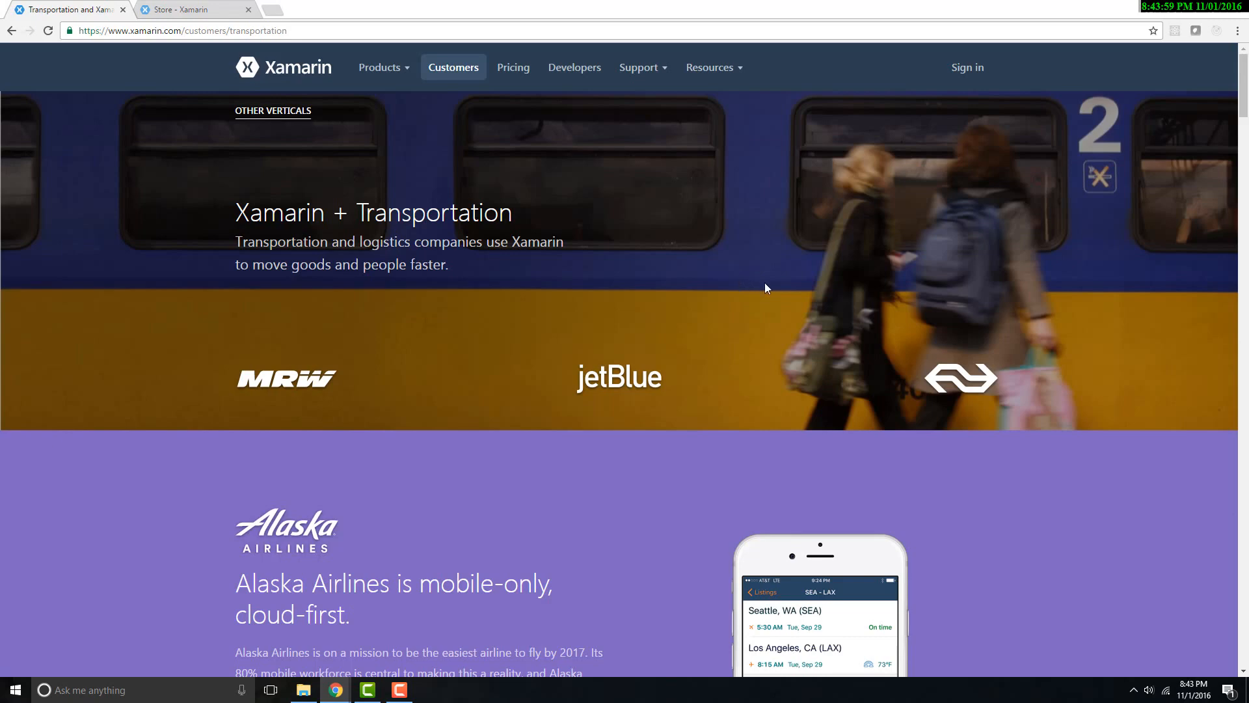
pyautogui.moveTo(709, 285)
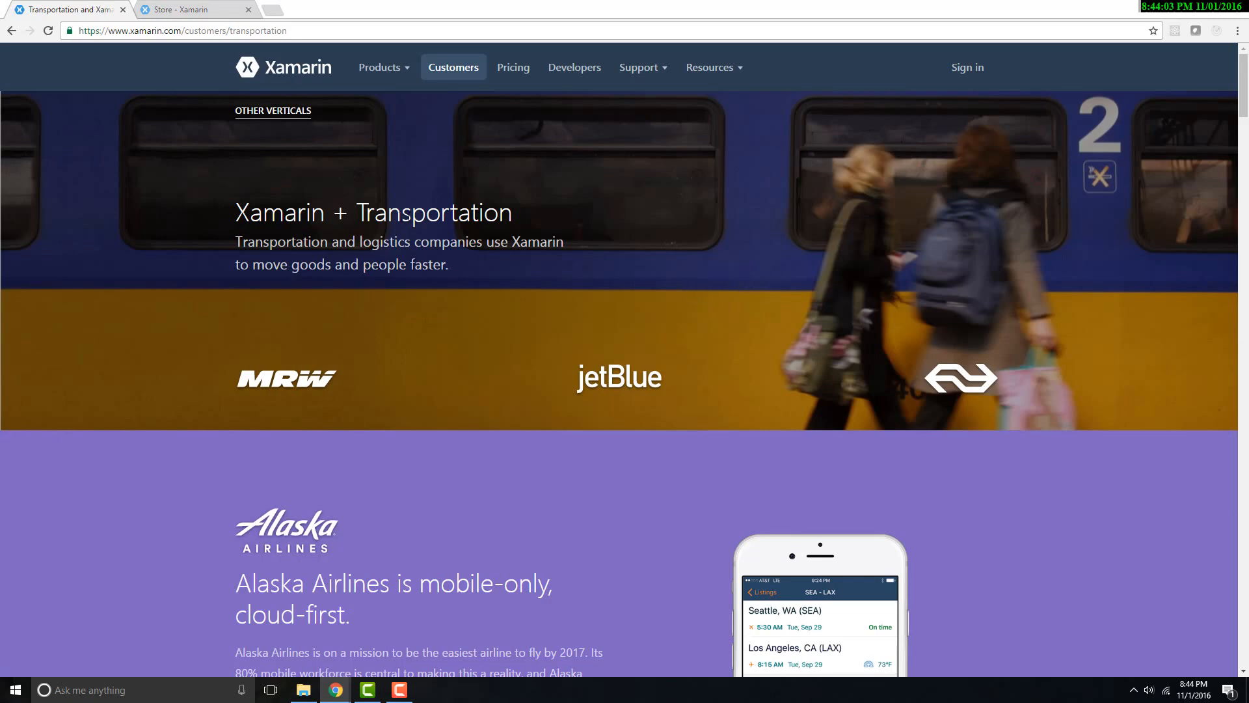
pyautogui.moveTo(568, 289)
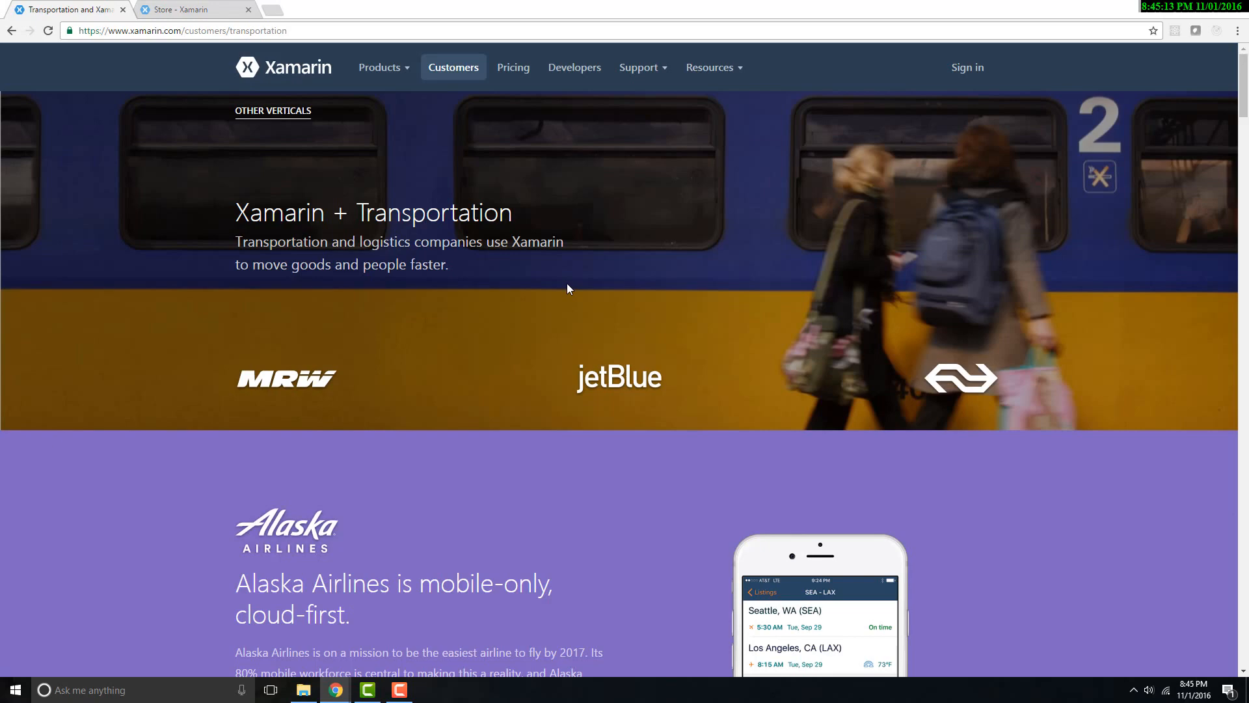
pyautogui.moveTo(353, 360)
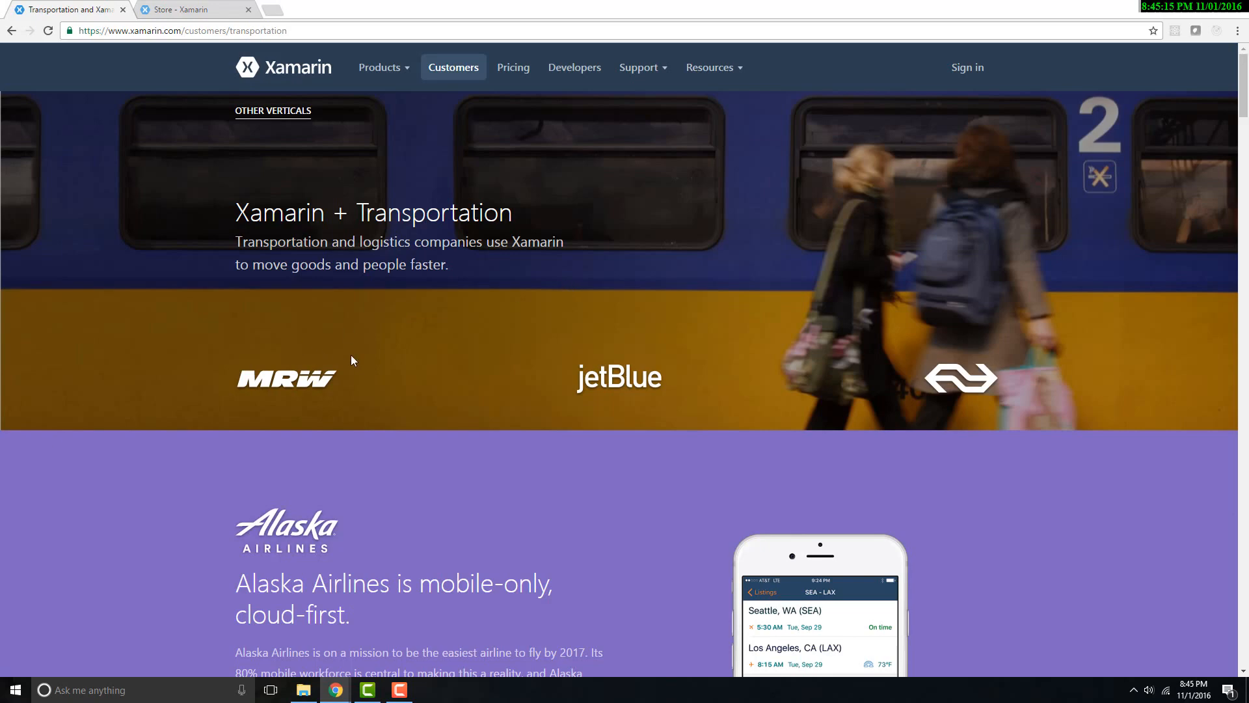
pyautogui.moveTo(379, 409)
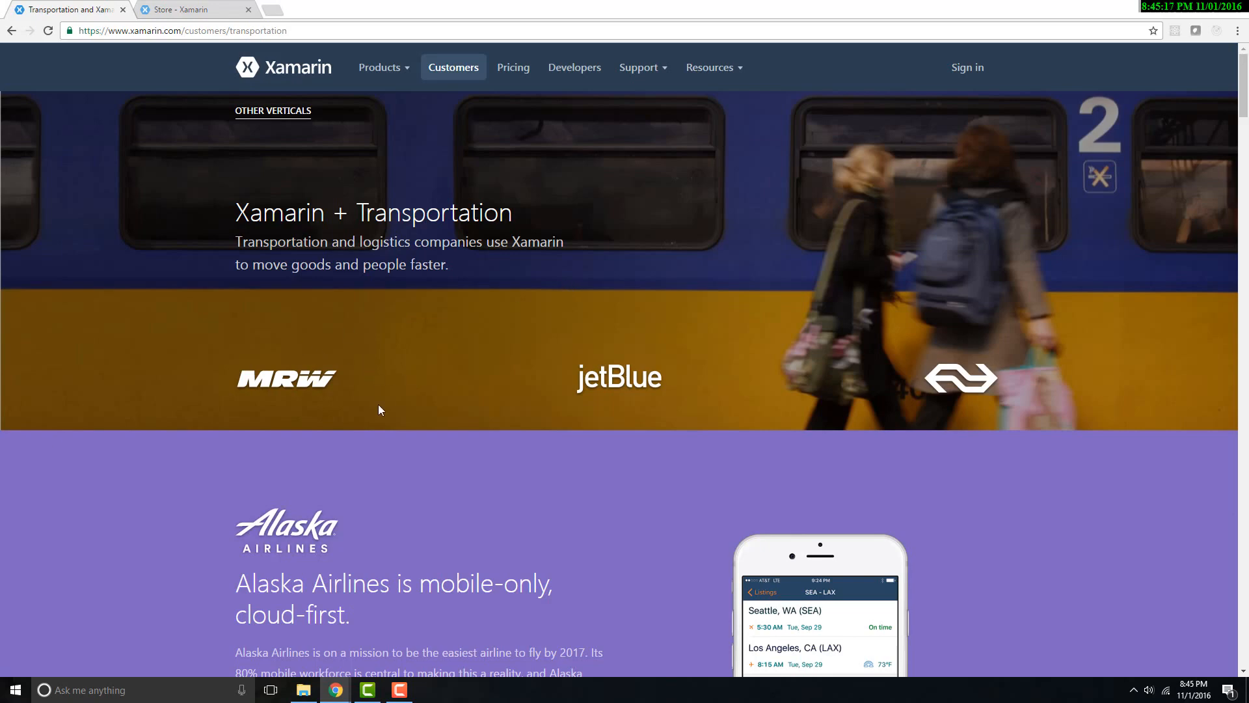
pyautogui.moveTo(501, 449)
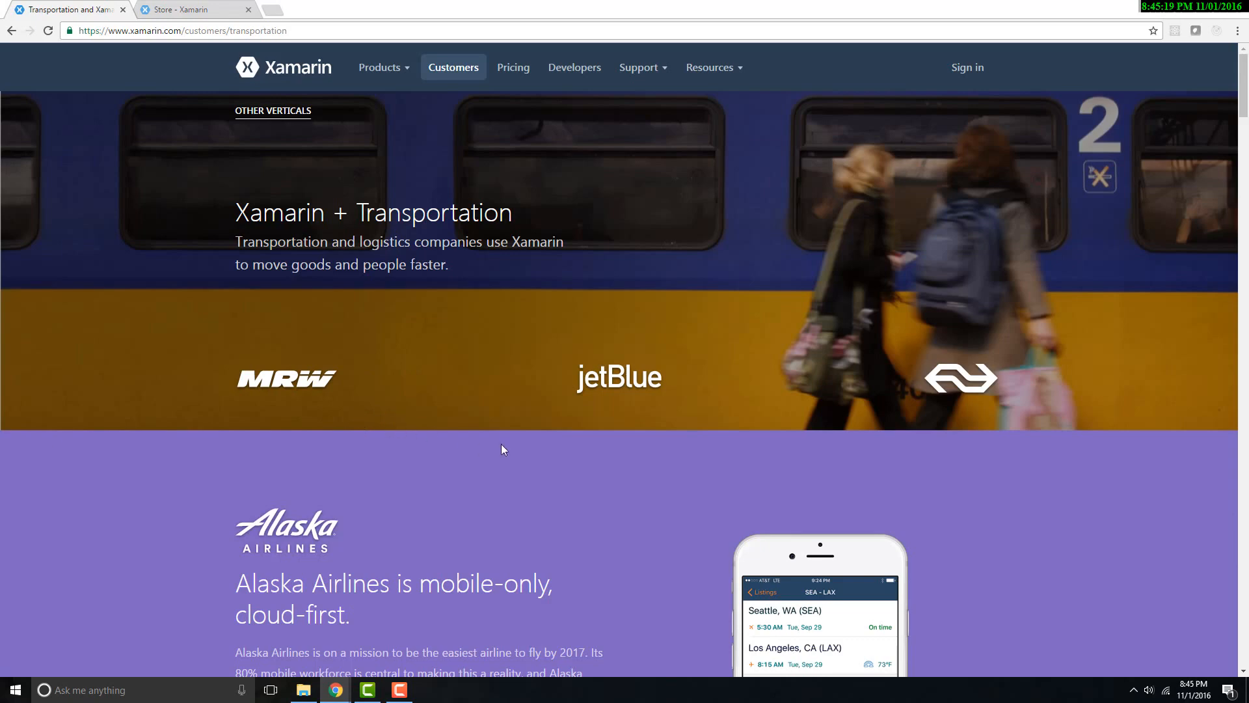
pyautogui.moveTo(518, 457)
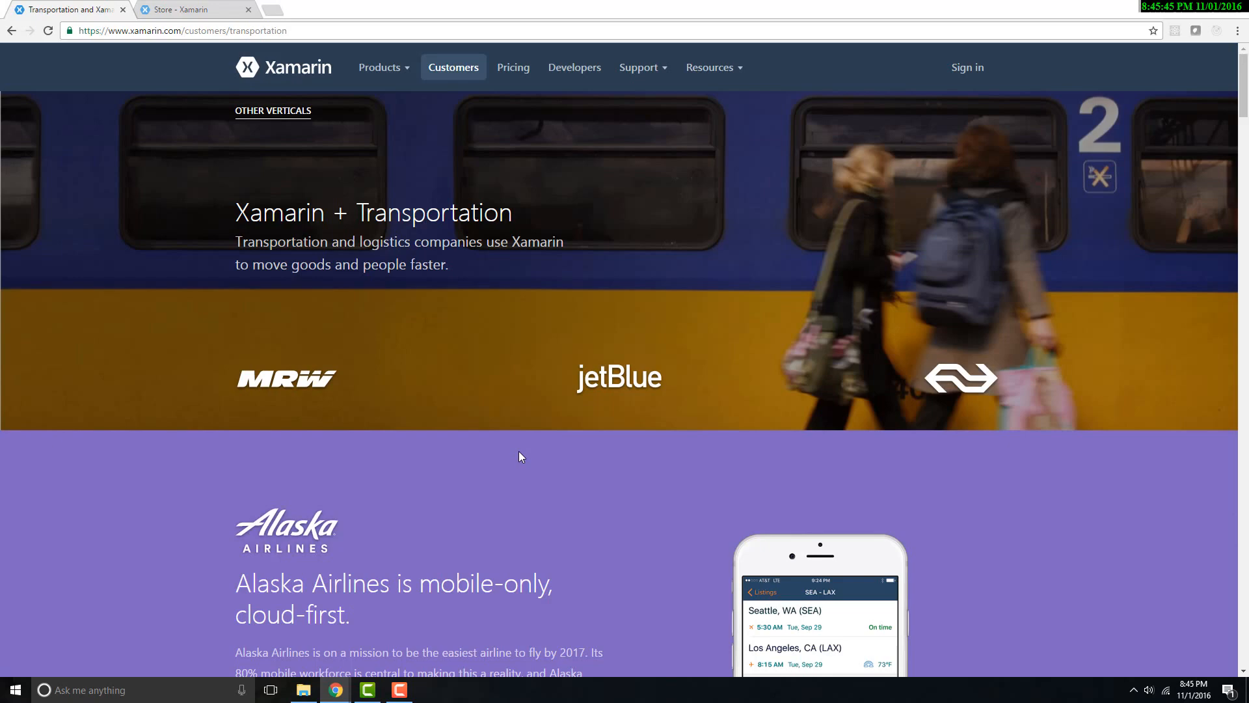
pyautogui.moveTo(288, 65)
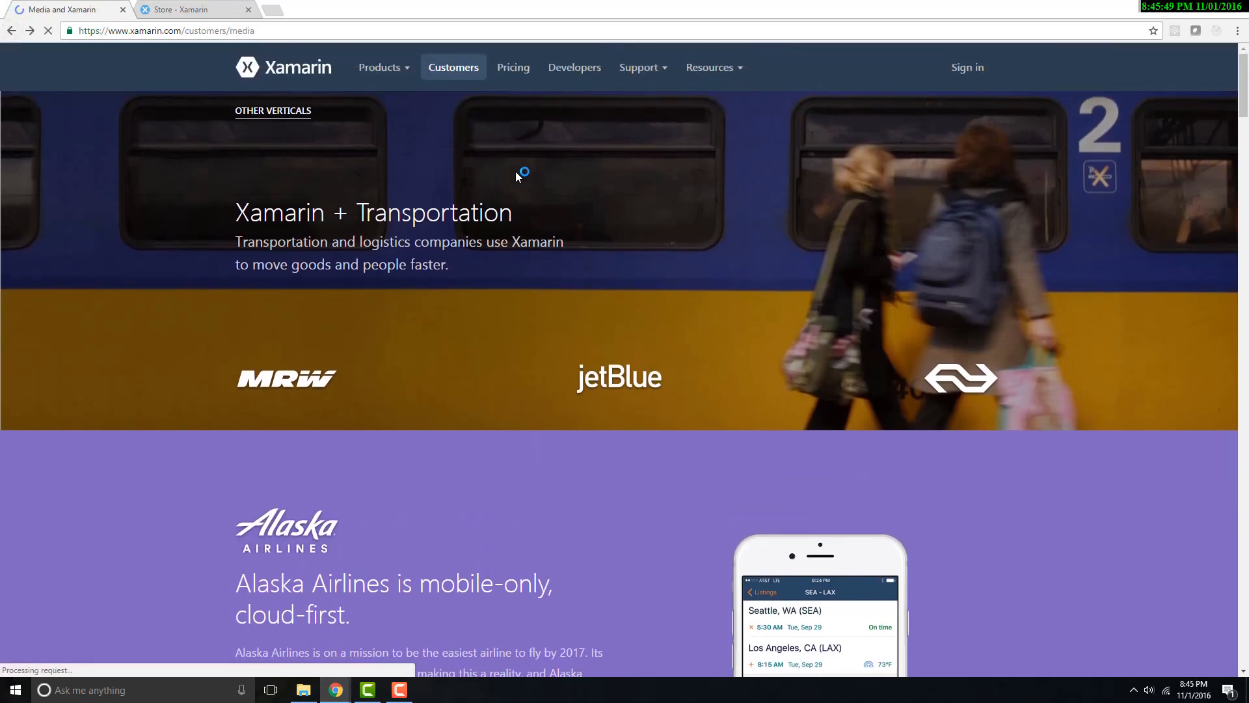
# Step: Scroll the Media page past the Cinemark video and Mile of Music to Storyo
pyautogui.scroll(-3)
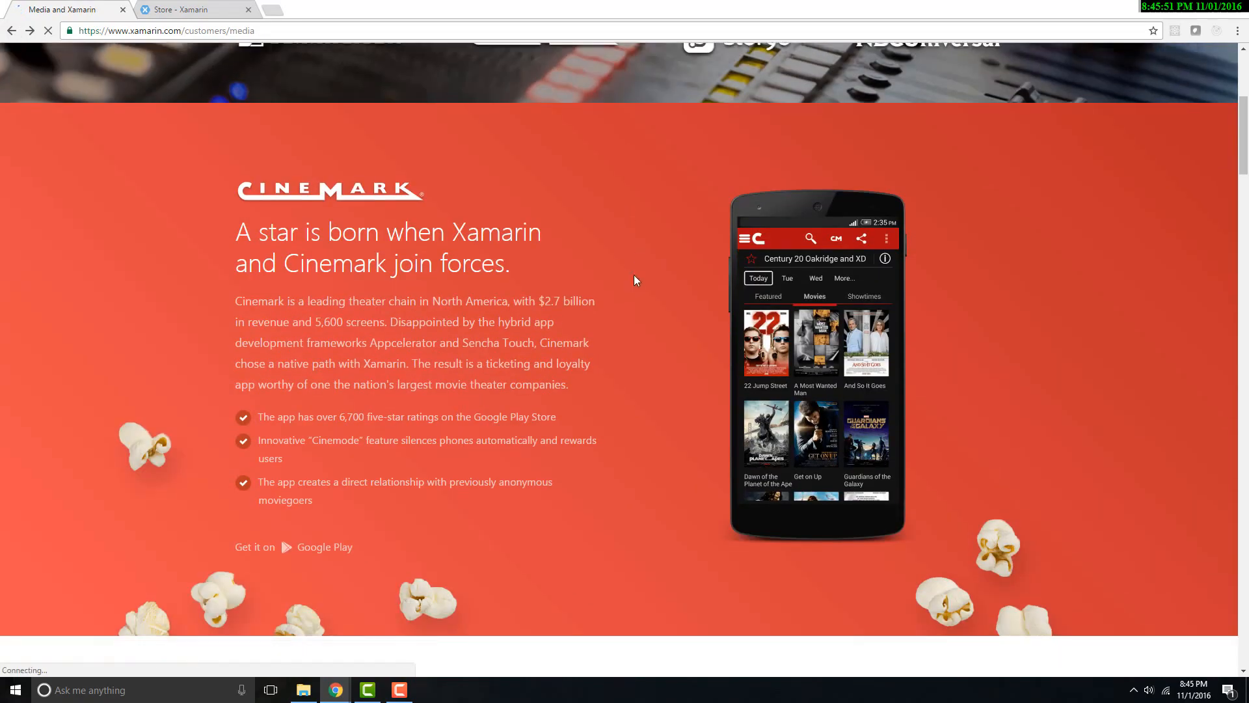
pyautogui.scroll(3)
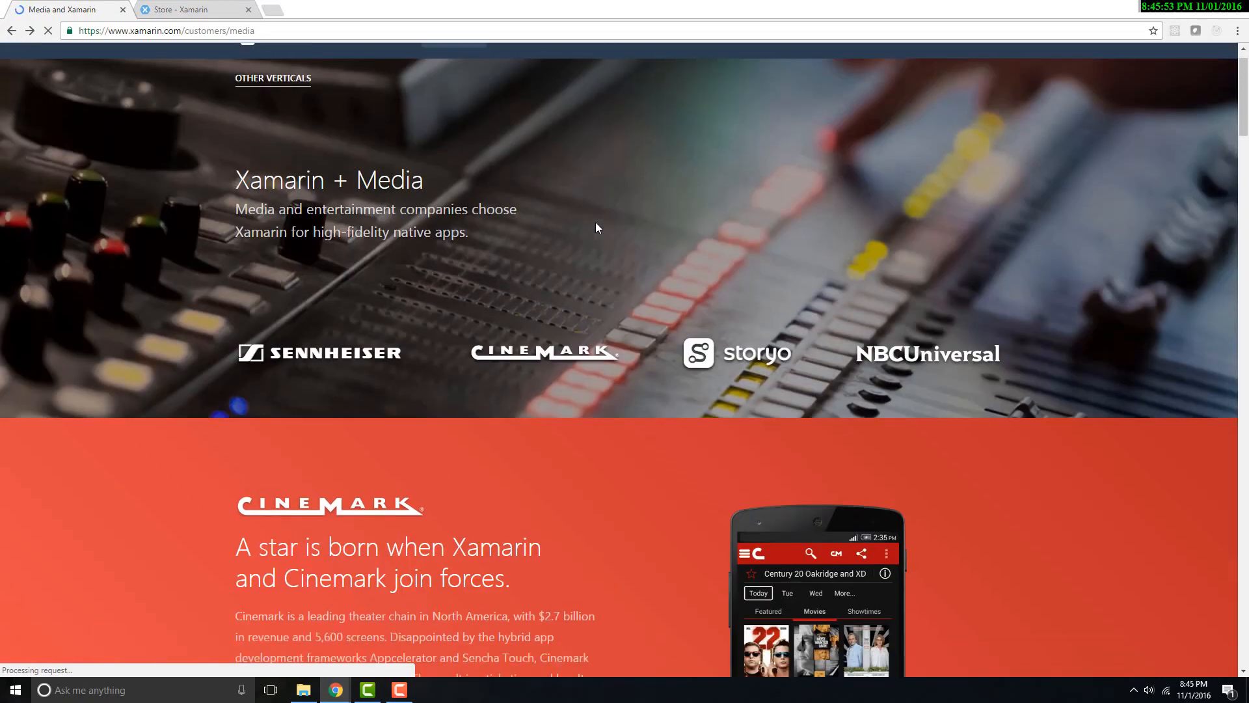
pyautogui.scroll(-3)
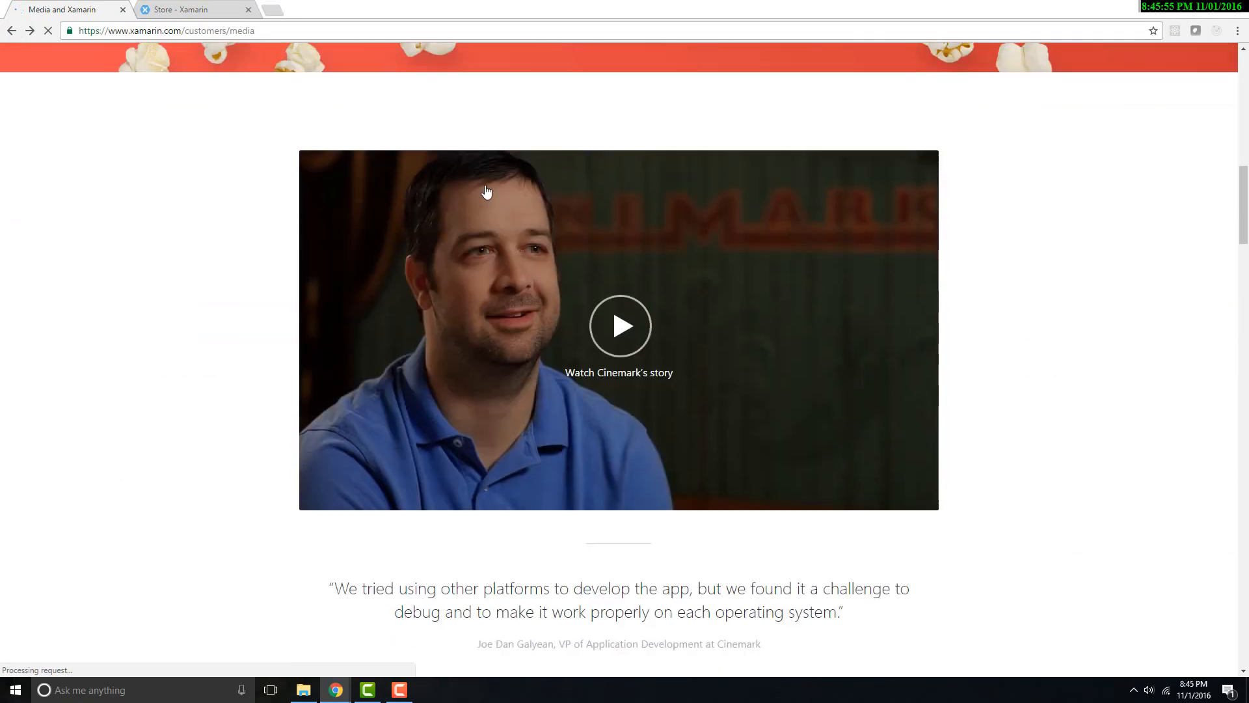
pyautogui.scroll(-3)
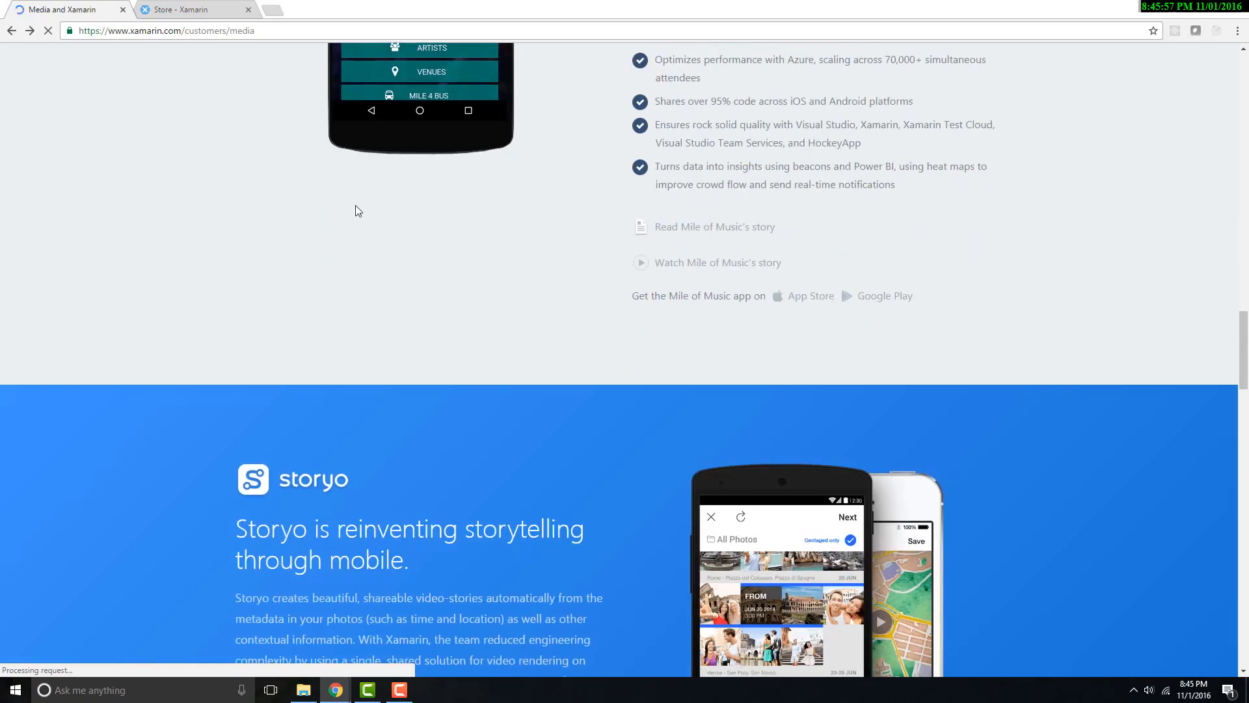
pyautogui.scroll(-3)
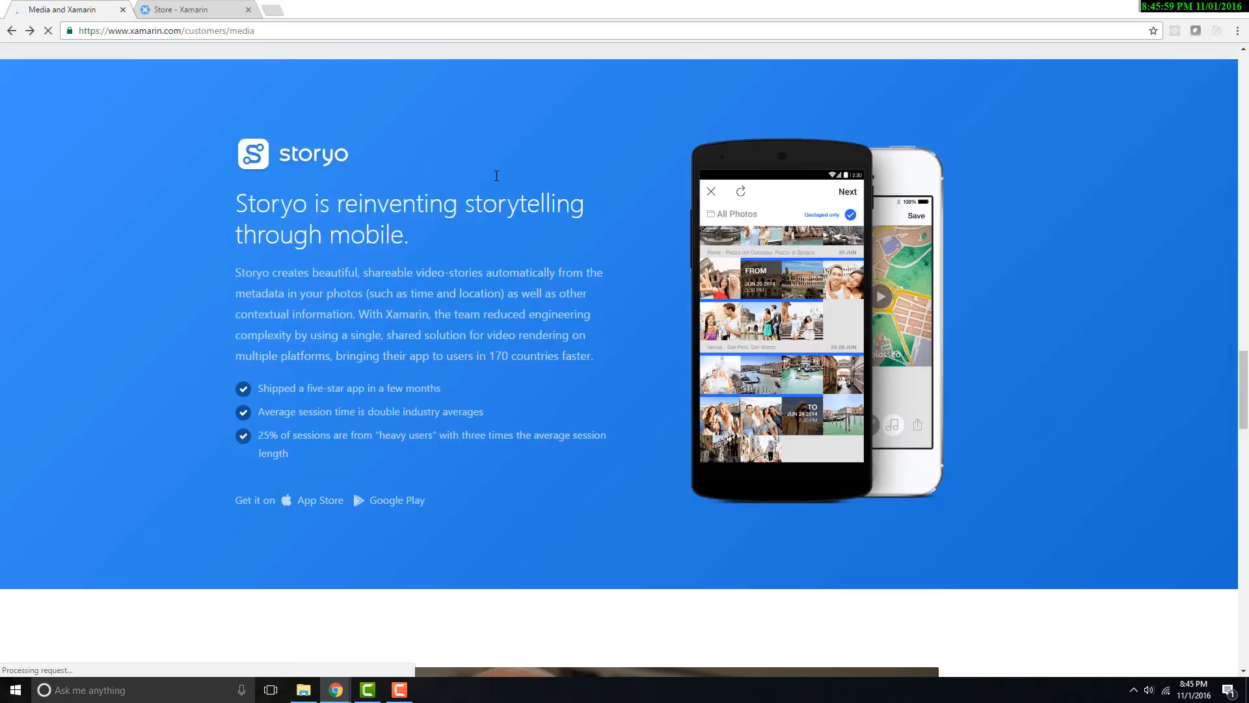
pyautogui.moveTo(510, 191)
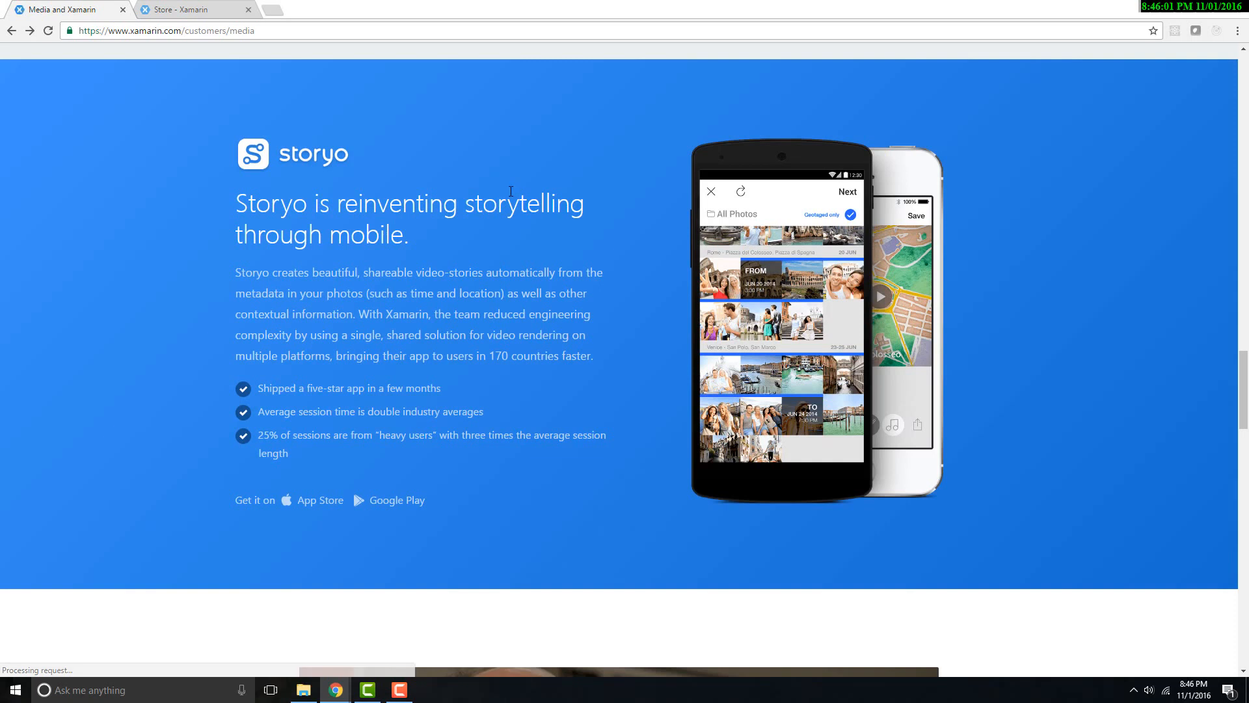
pyautogui.moveTo(520, 287)
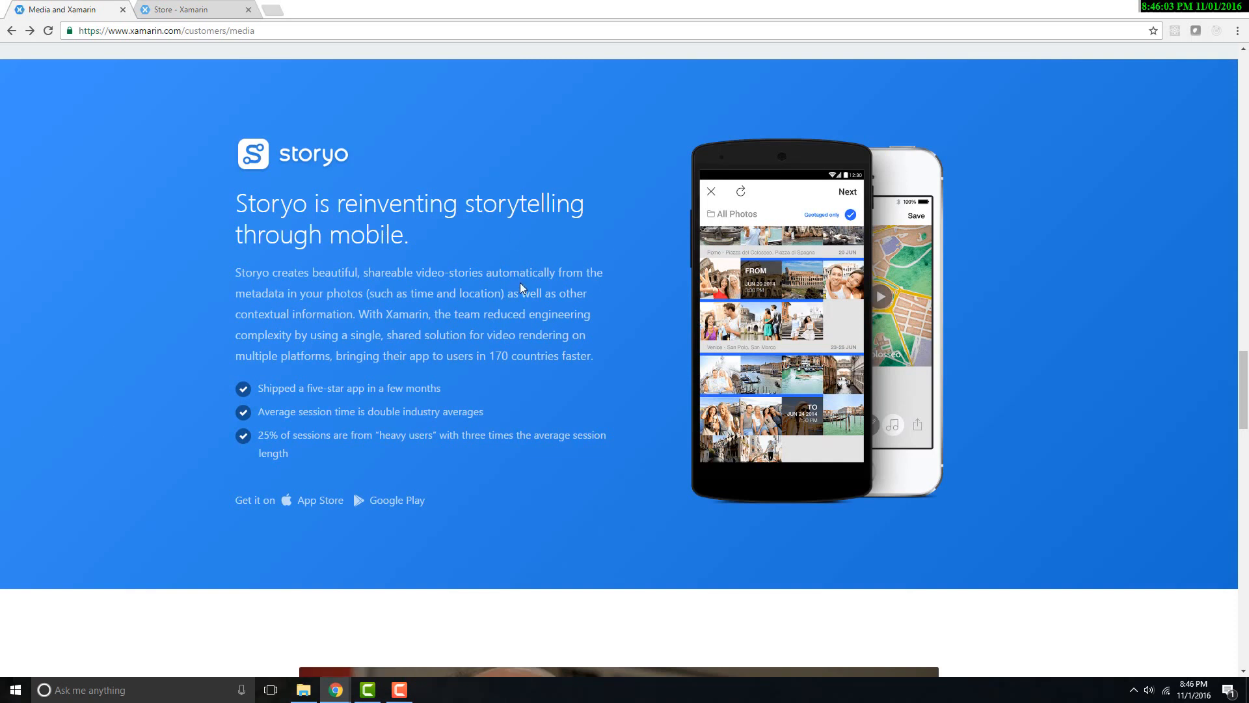
pyautogui.moveTo(462, 36)
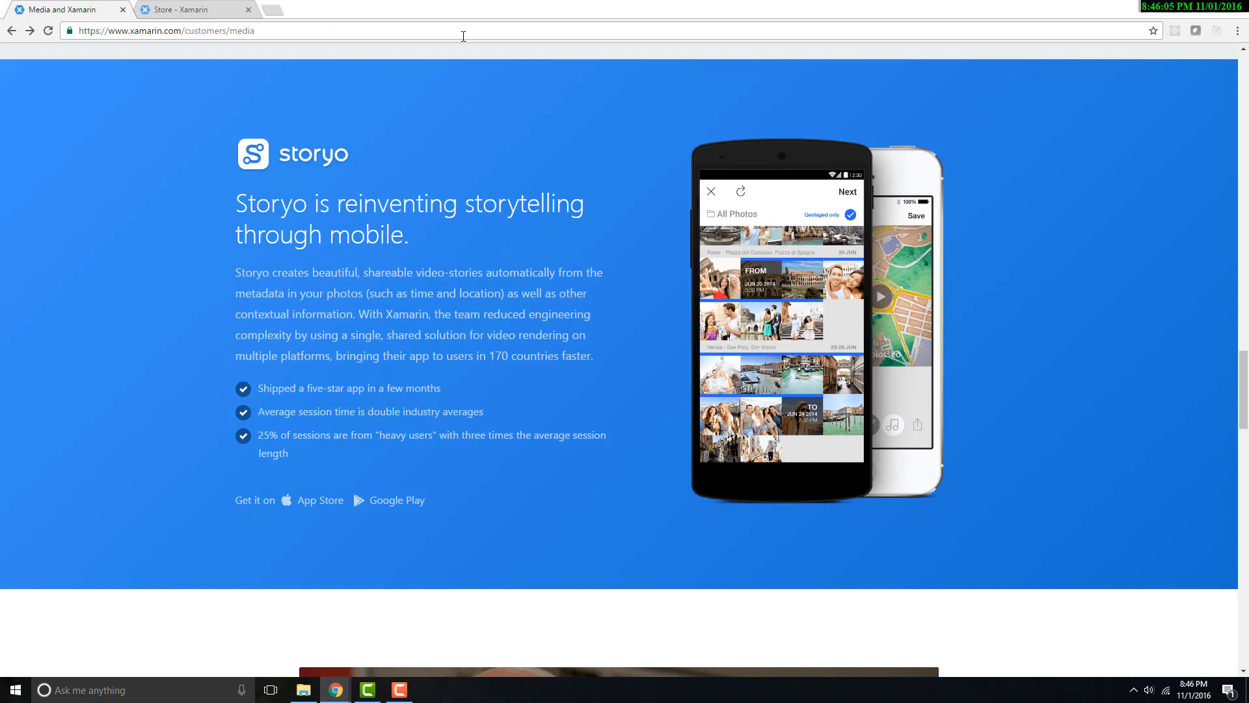
pyautogui.moveTo(1179, 365)
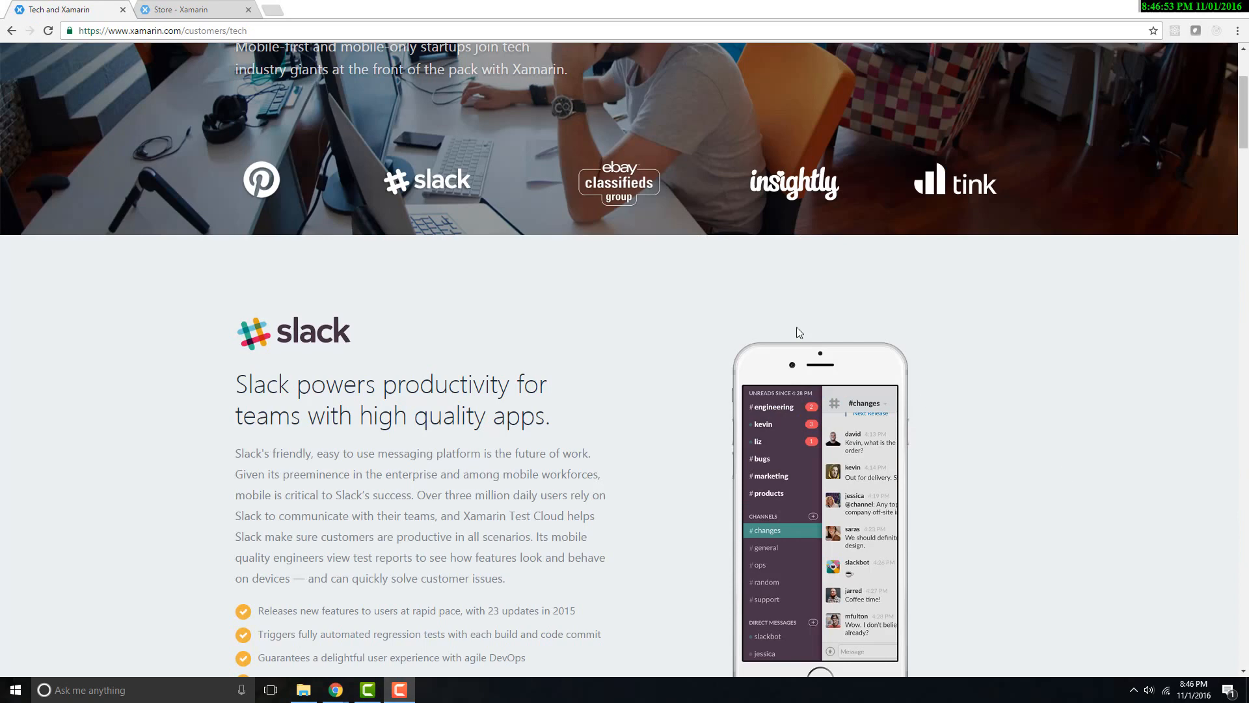
pyautogui.scroll(3)
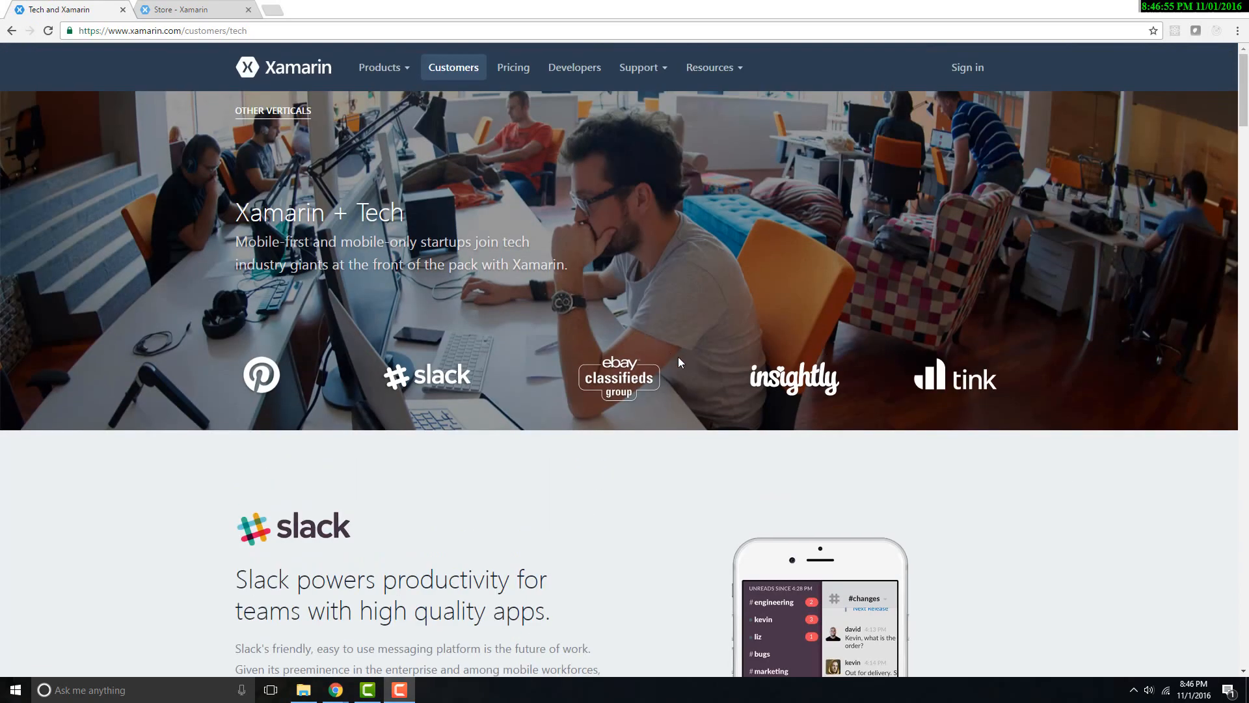
pyautogui.scroll(-3)
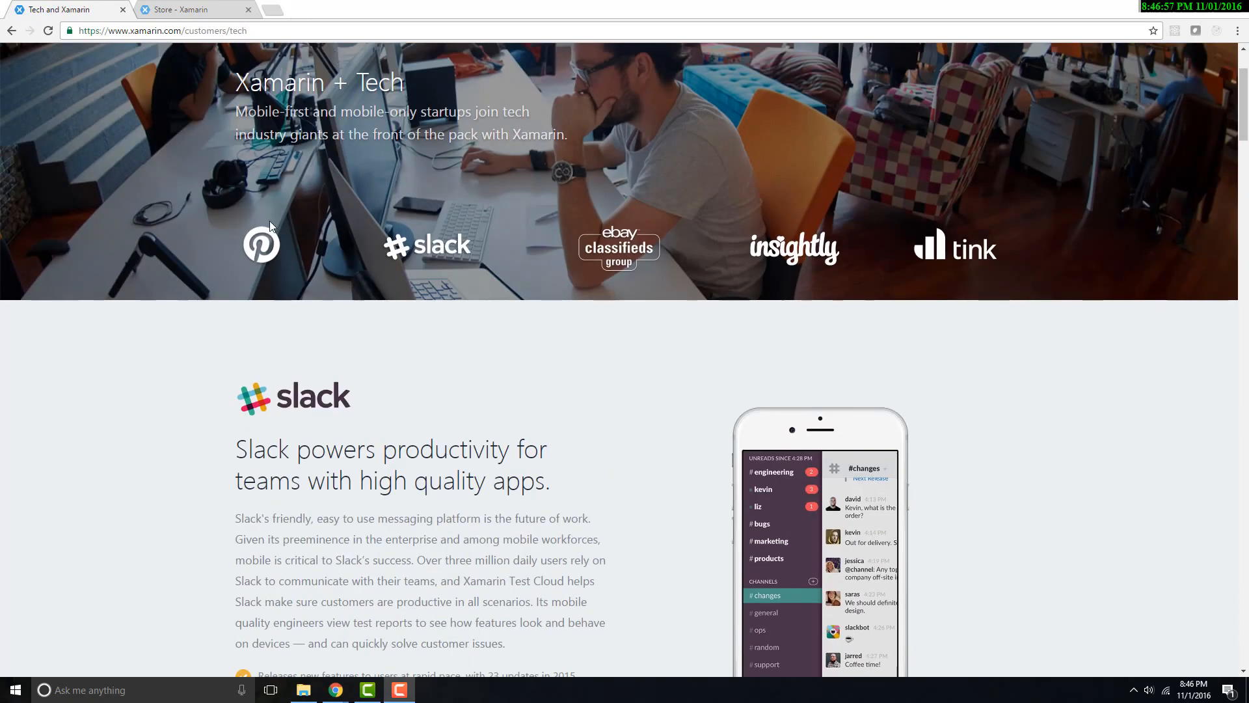
pyautogui.scroll(-3)
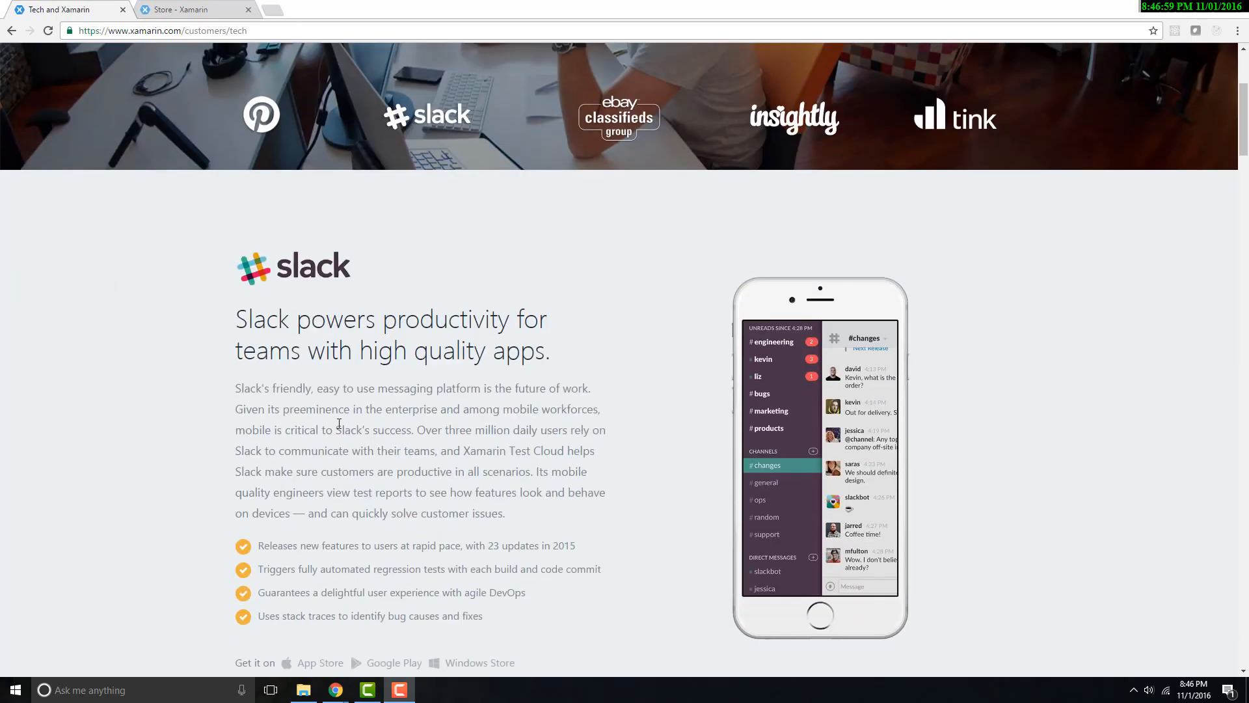
pyautogui.scroll(-3)
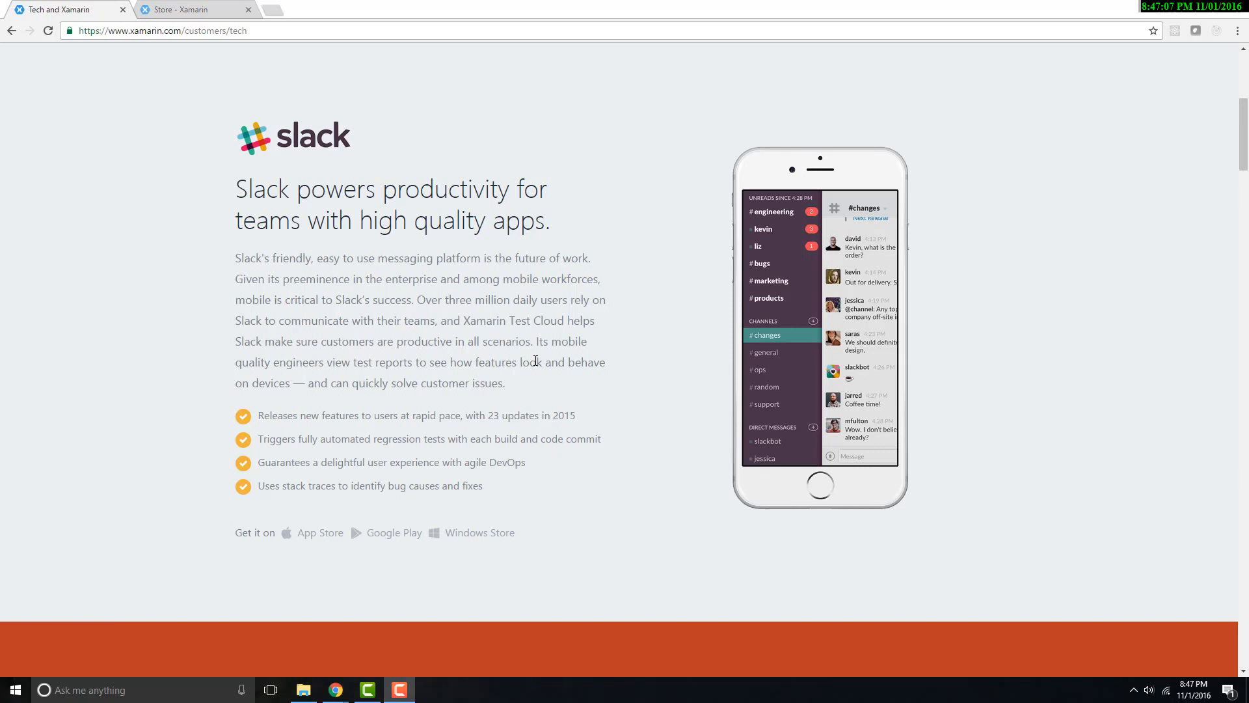
pyautogui.scroll(3)
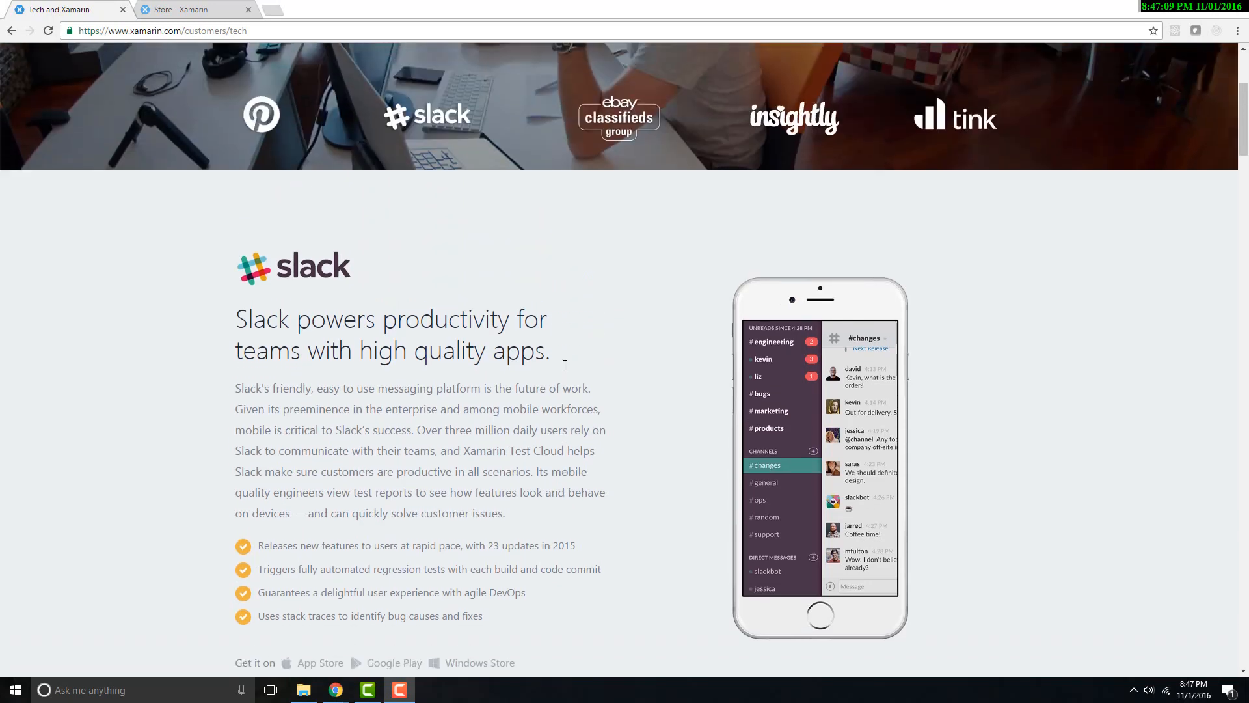
pyautogui.scroll(3)
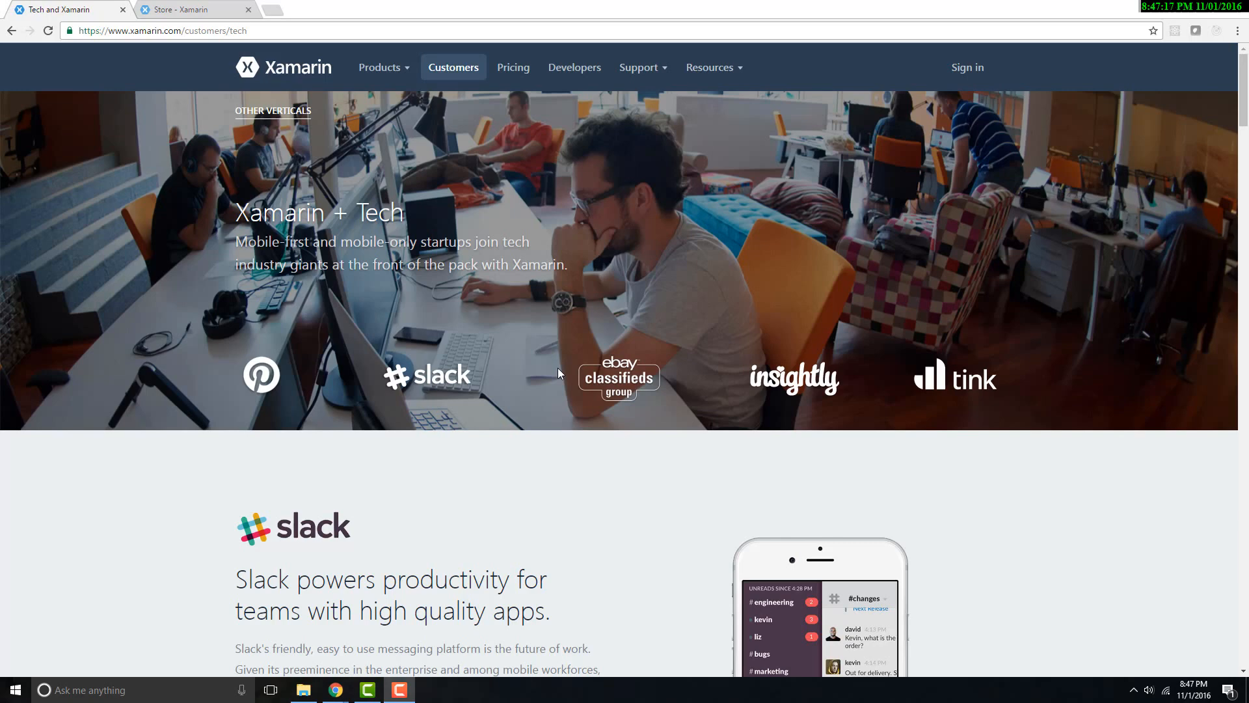
pyautogui.moveTo(769, 276)
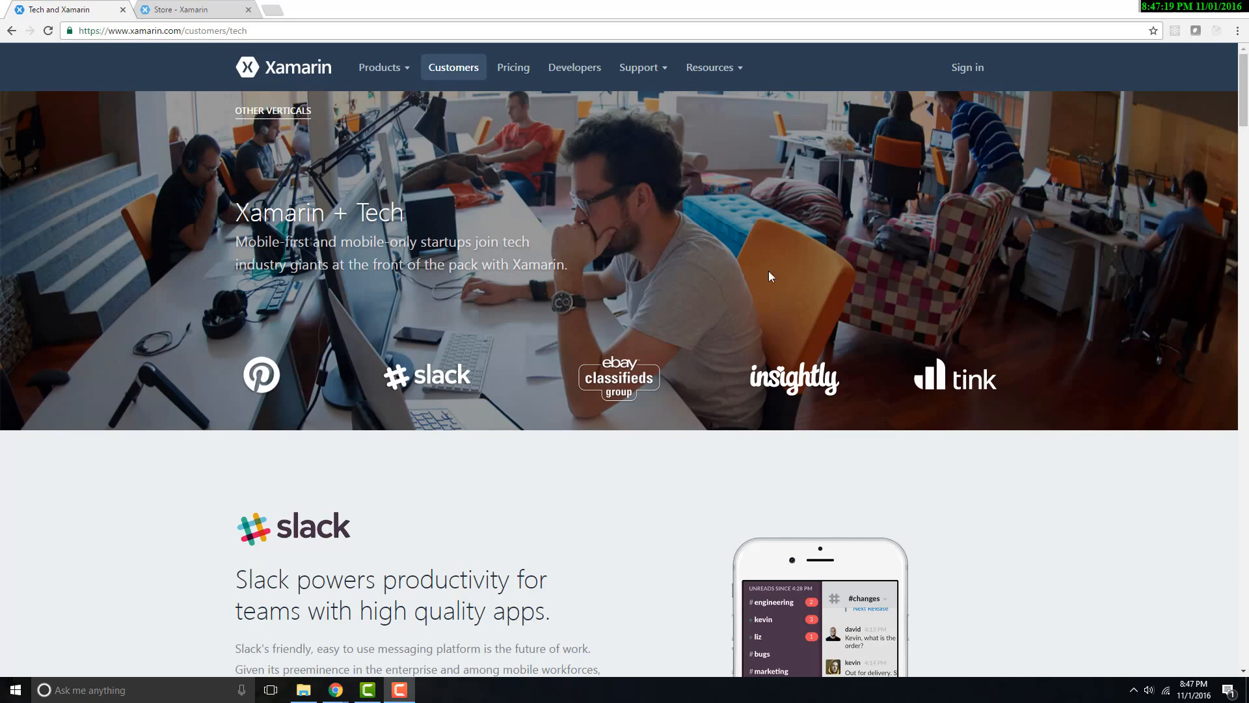